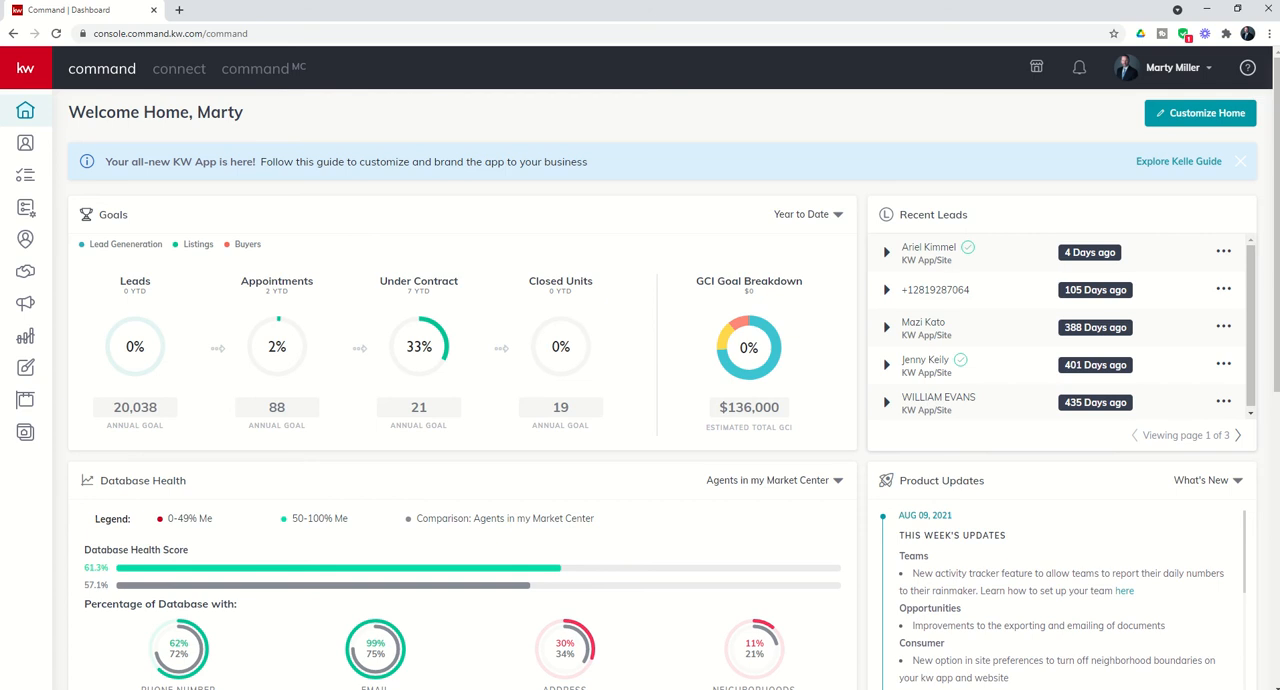
pyautogui.moveTo(25, 303)
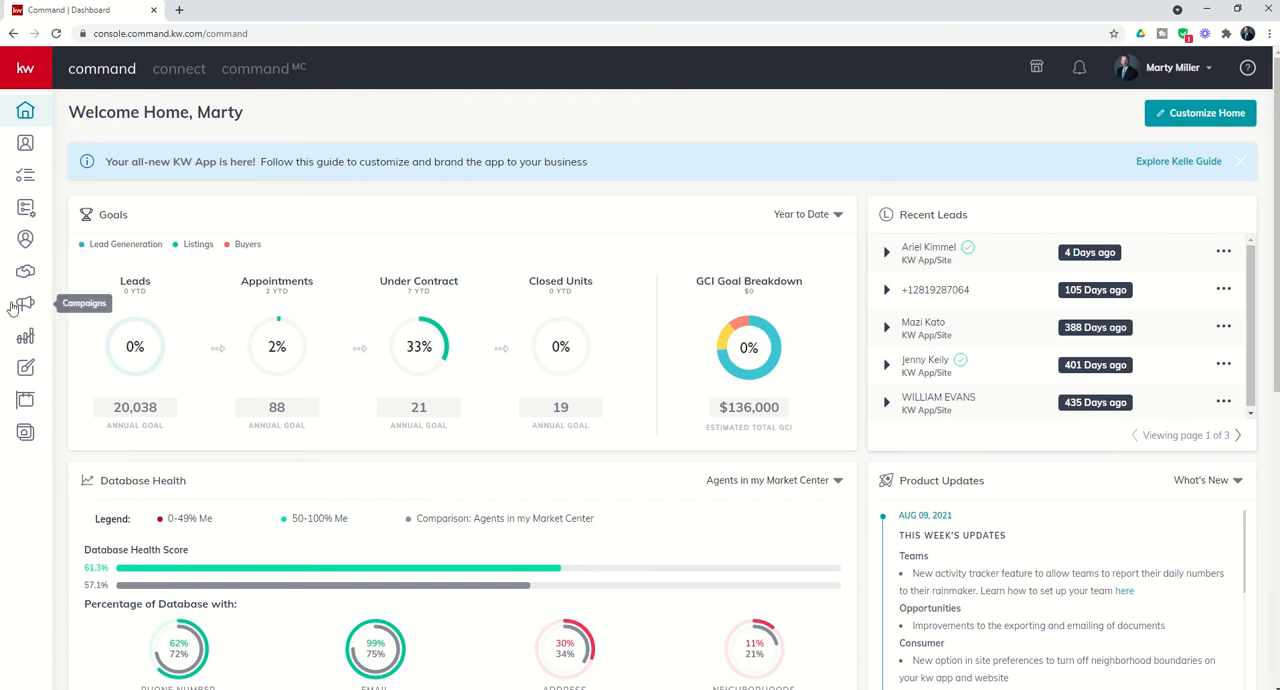
pyautogui.moveTo(25, 303)
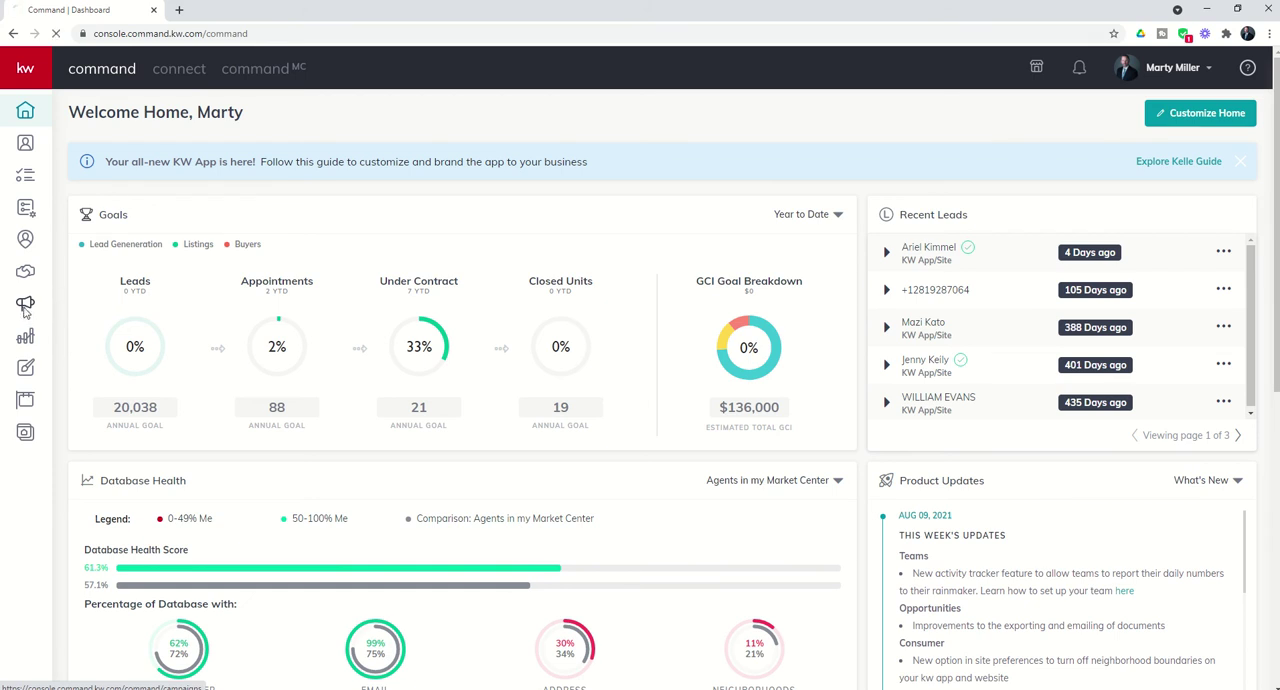
# - Show the Campaigns dashboard from the left sidebar
pyautogui.click(25, 304)
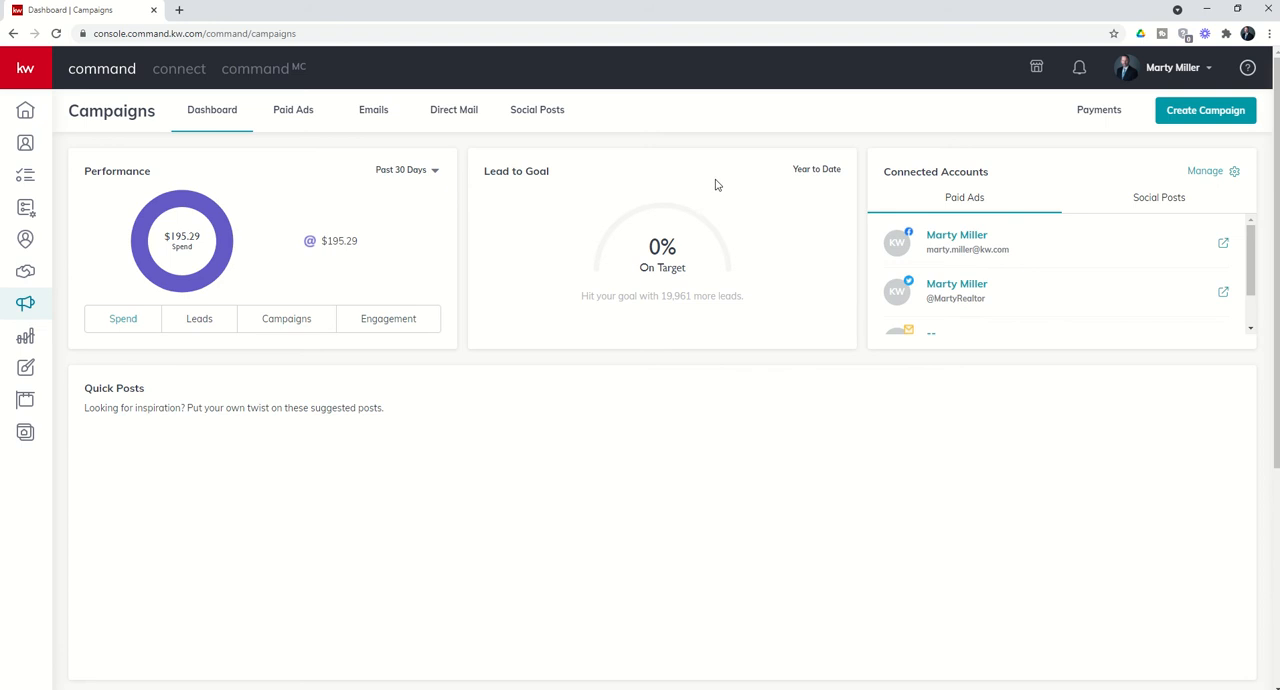
pyautogui.moveTo(774, 172)
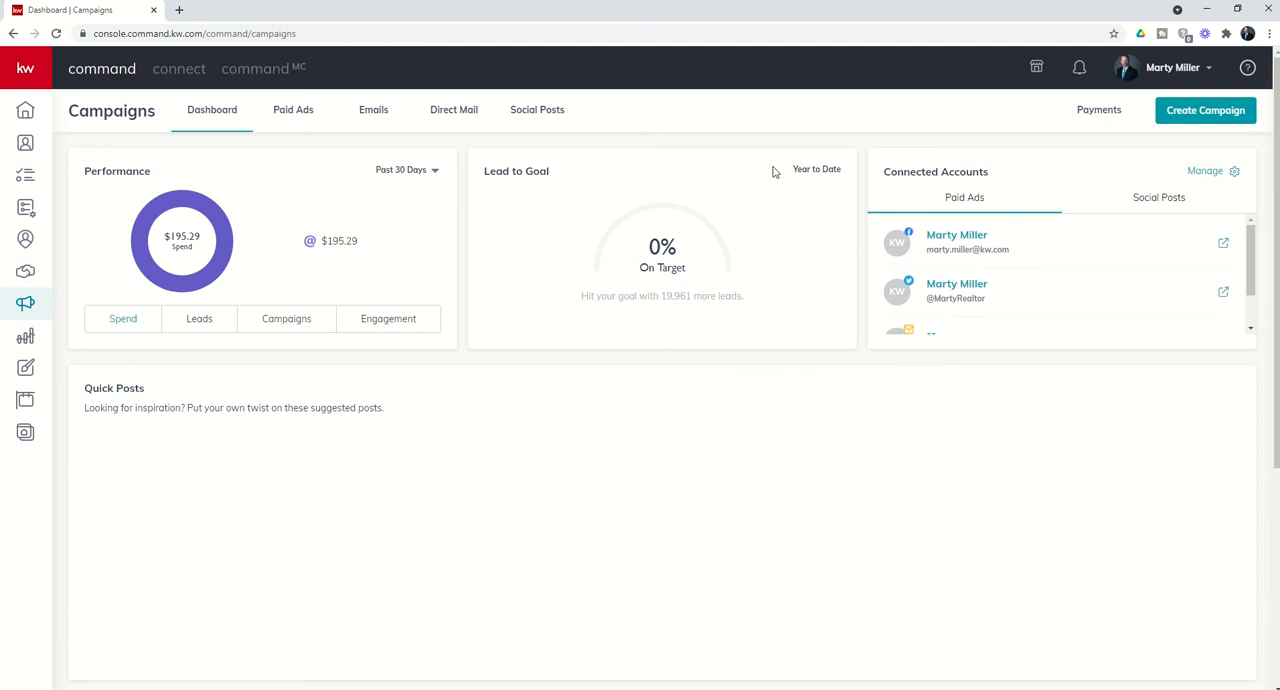
pyautogui.moveTo(1176, 135)
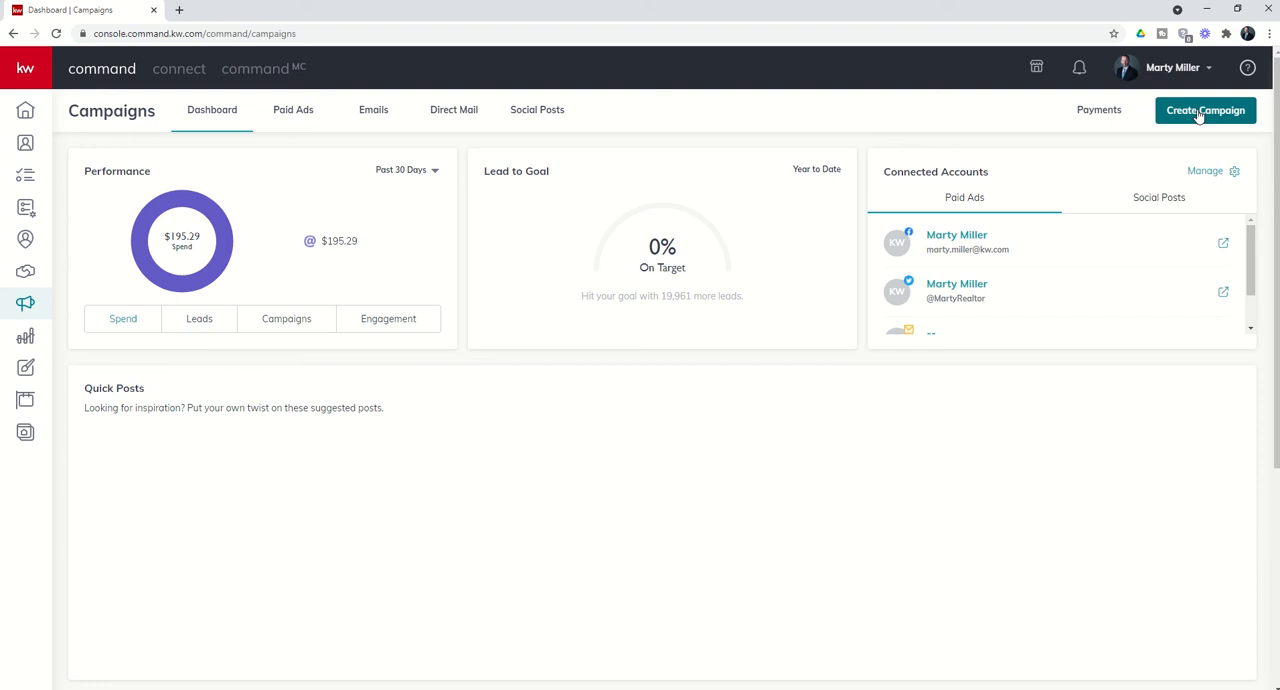
pyautogui.click(1205, 110)
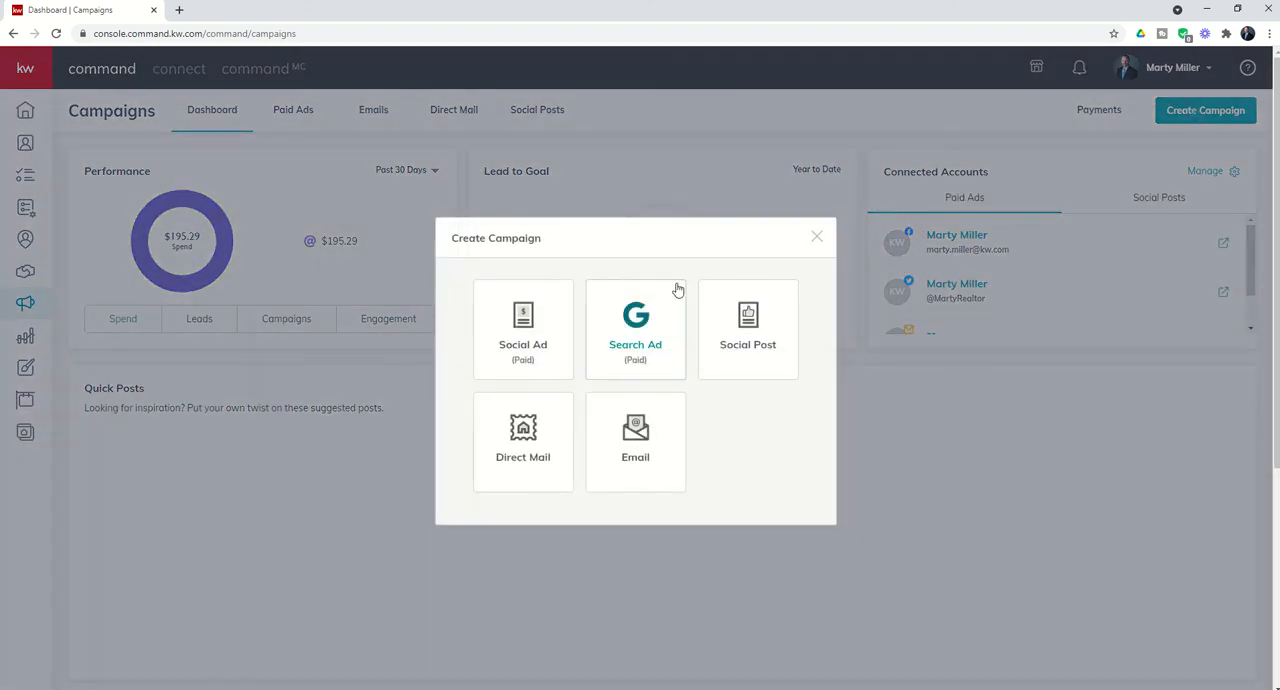
pyautogui.moveTo(508, 340)
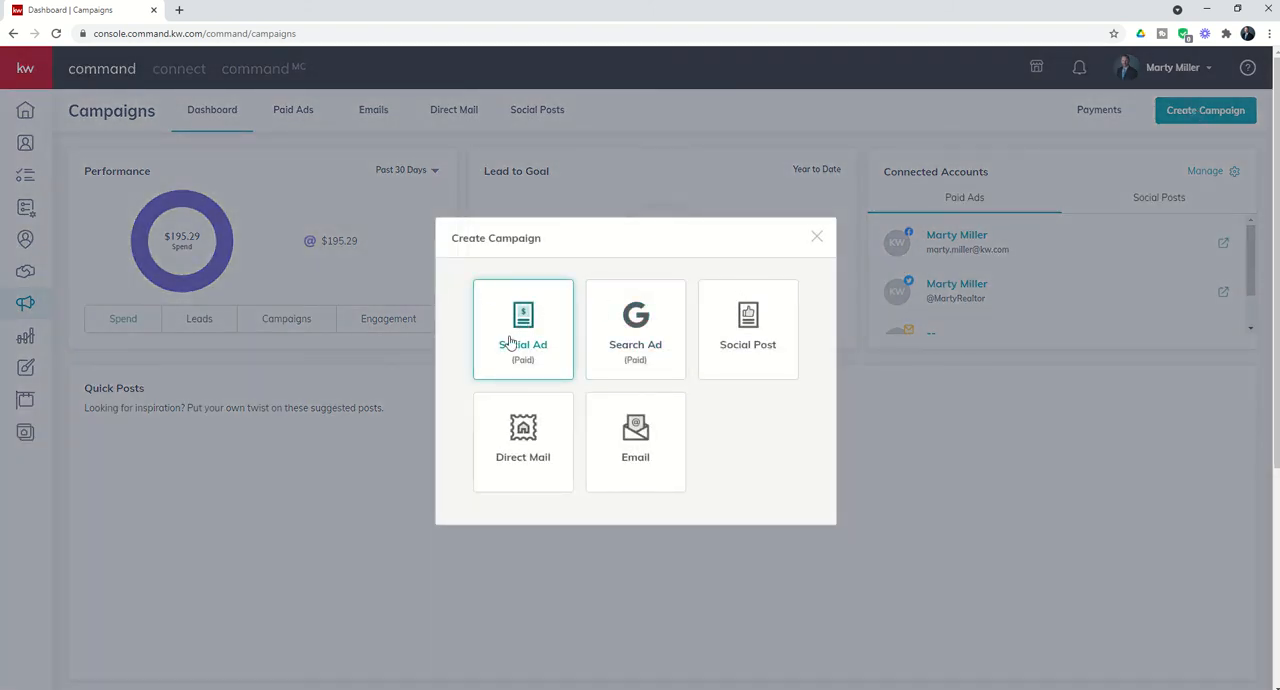
pyautogui.click(523, 330)
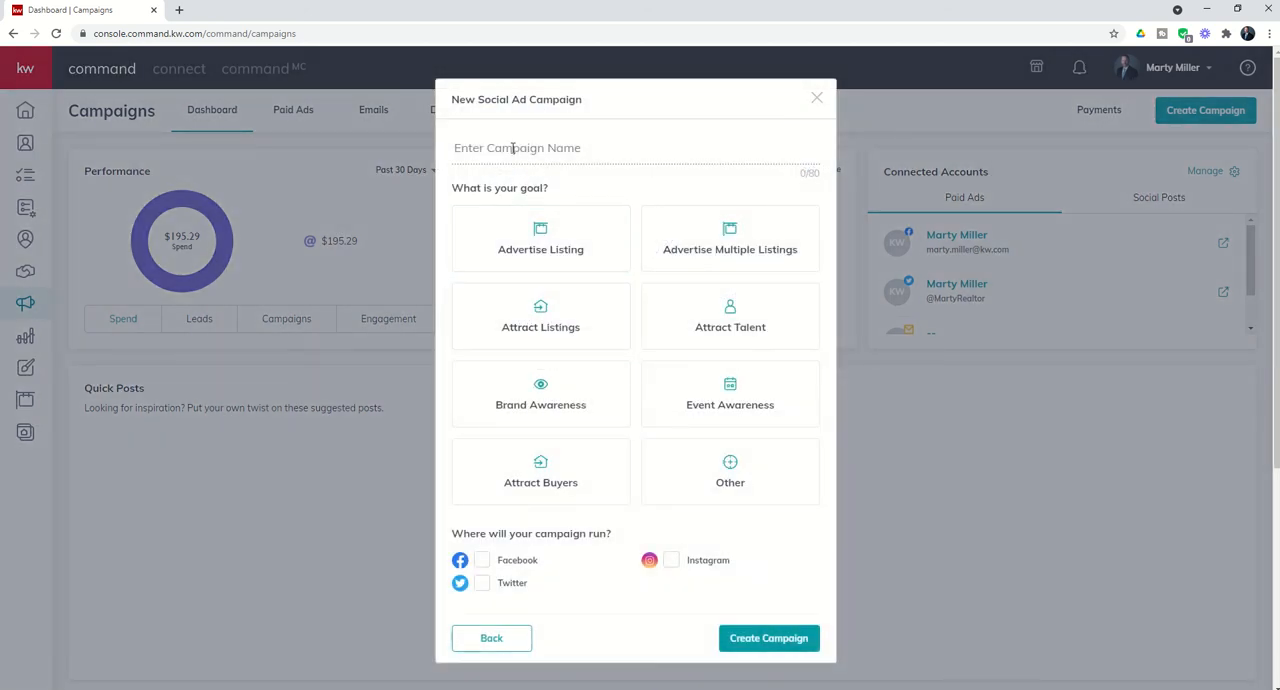
pyautogui.write('2607 Morgan')
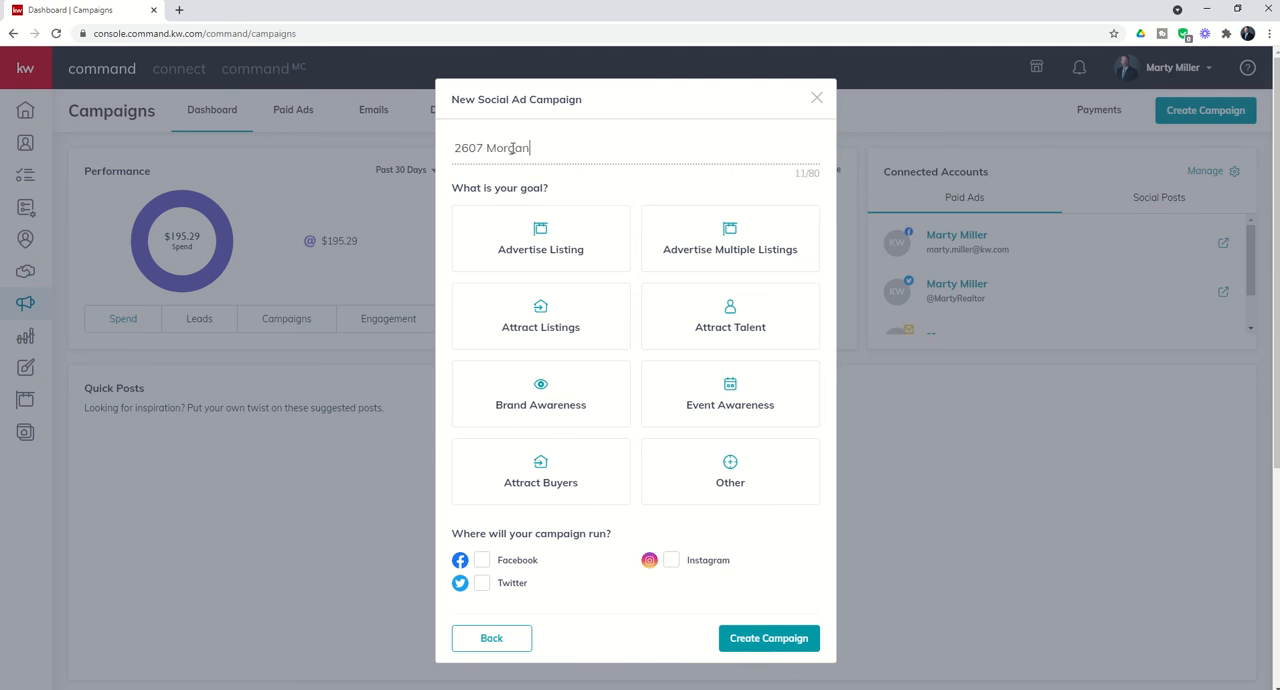
pyautogui.write('fair Lane - Just')
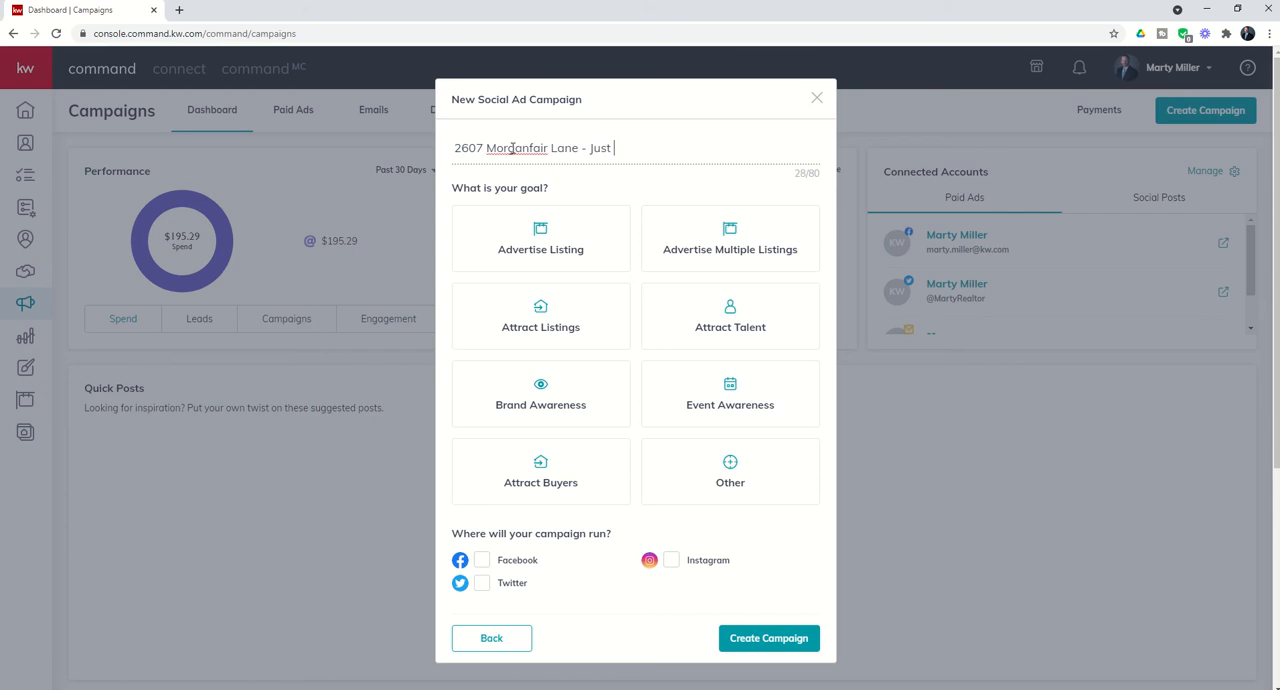
pyautogui.write('Listed')
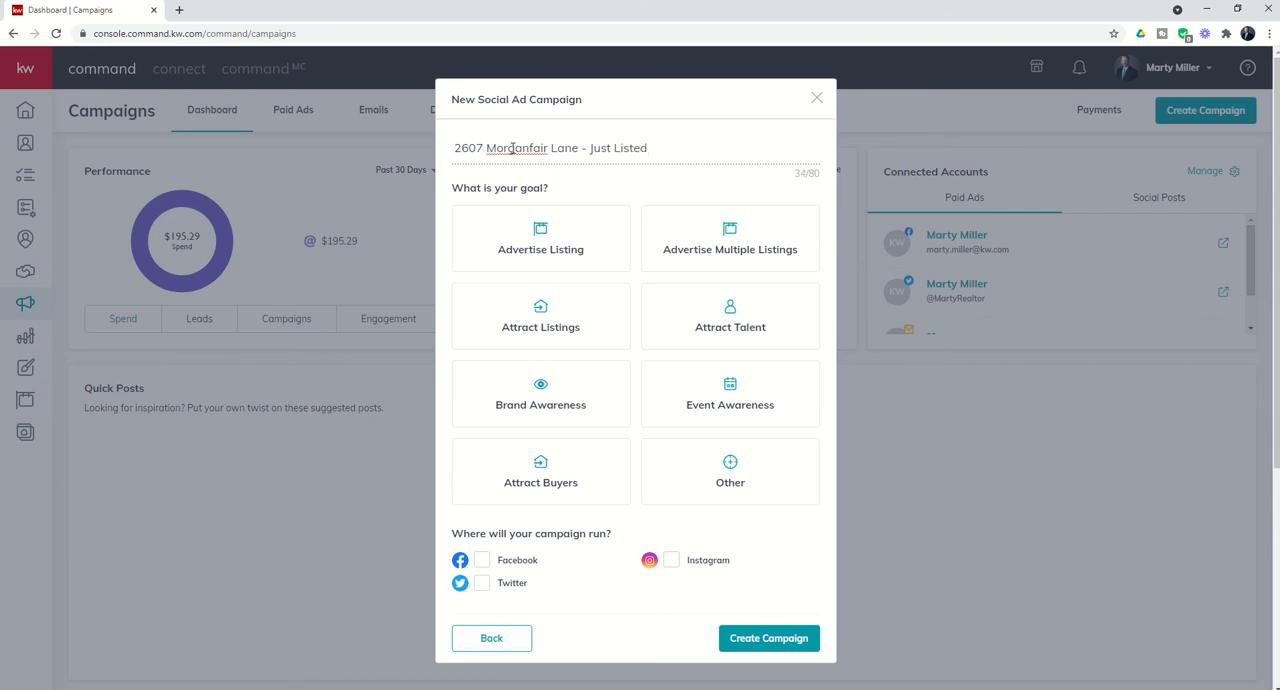
pyautogui.moveTo(525, 211)
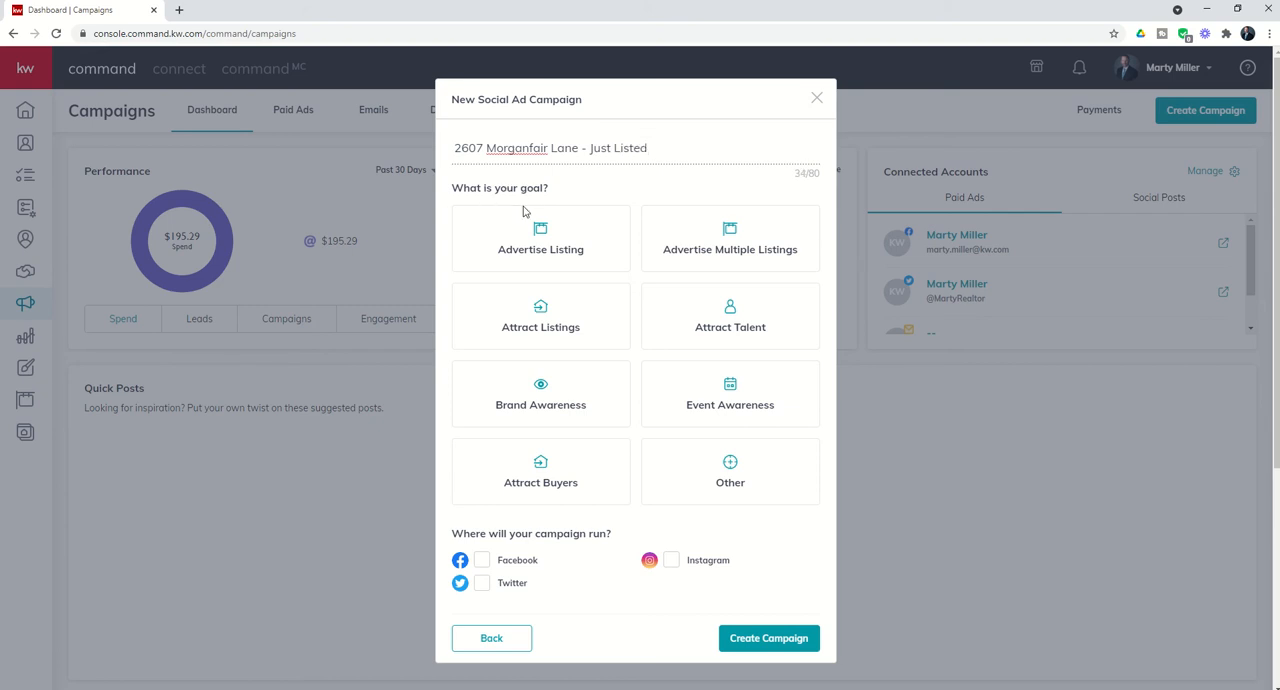
pyautogui.moveTo(570, 373)
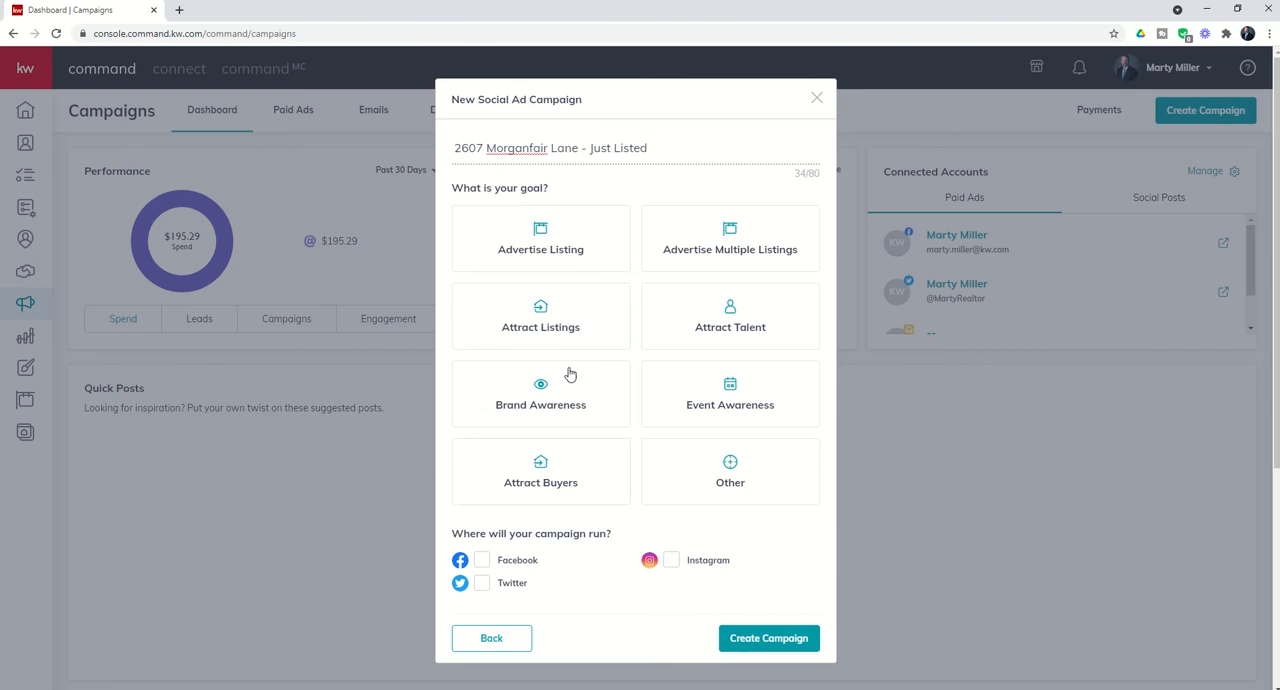
# - Set the goal to Advertise Listing and leave only Facebook checked as the platform
pyautogui.click(540, 238)
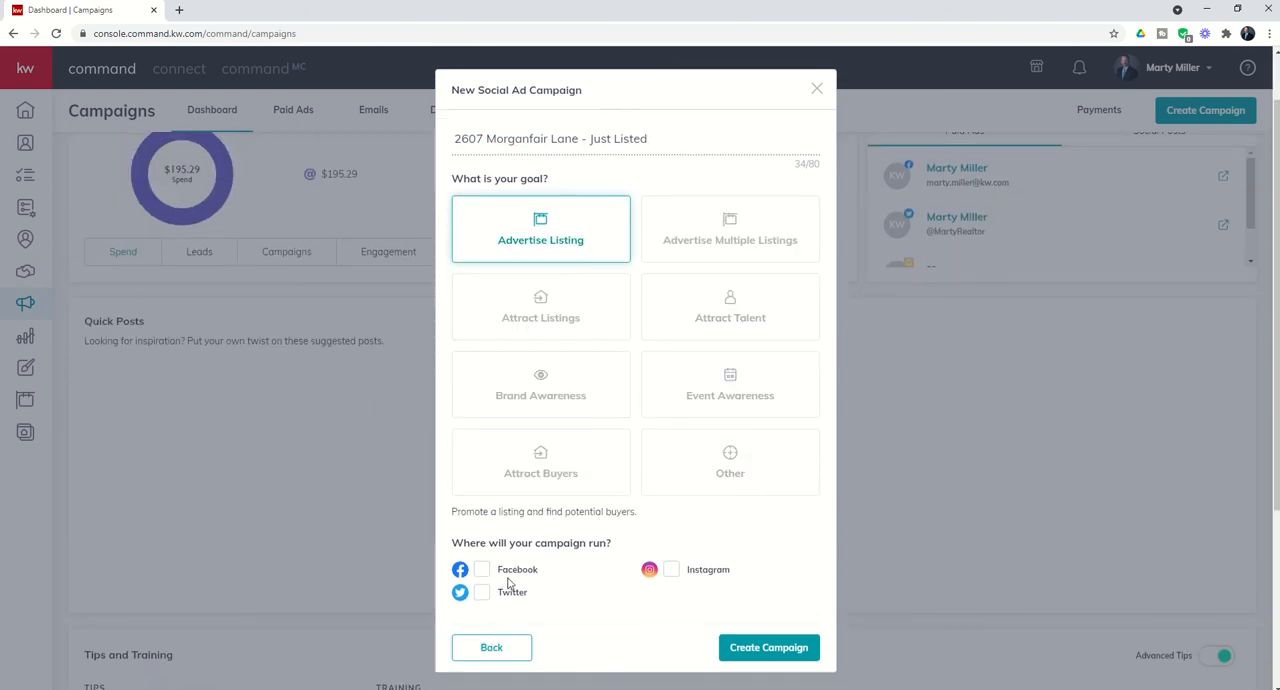
pyautogui.moveTo(518, 563)
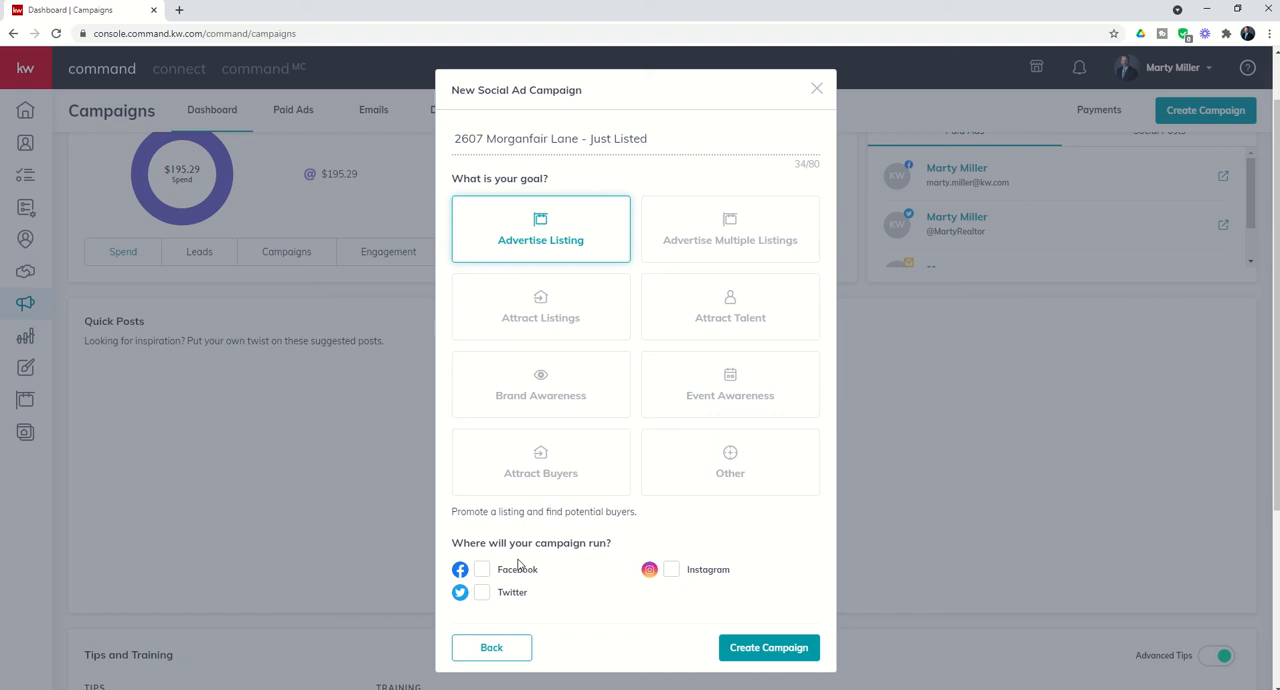
pyautogui.moveTo(549, 550)
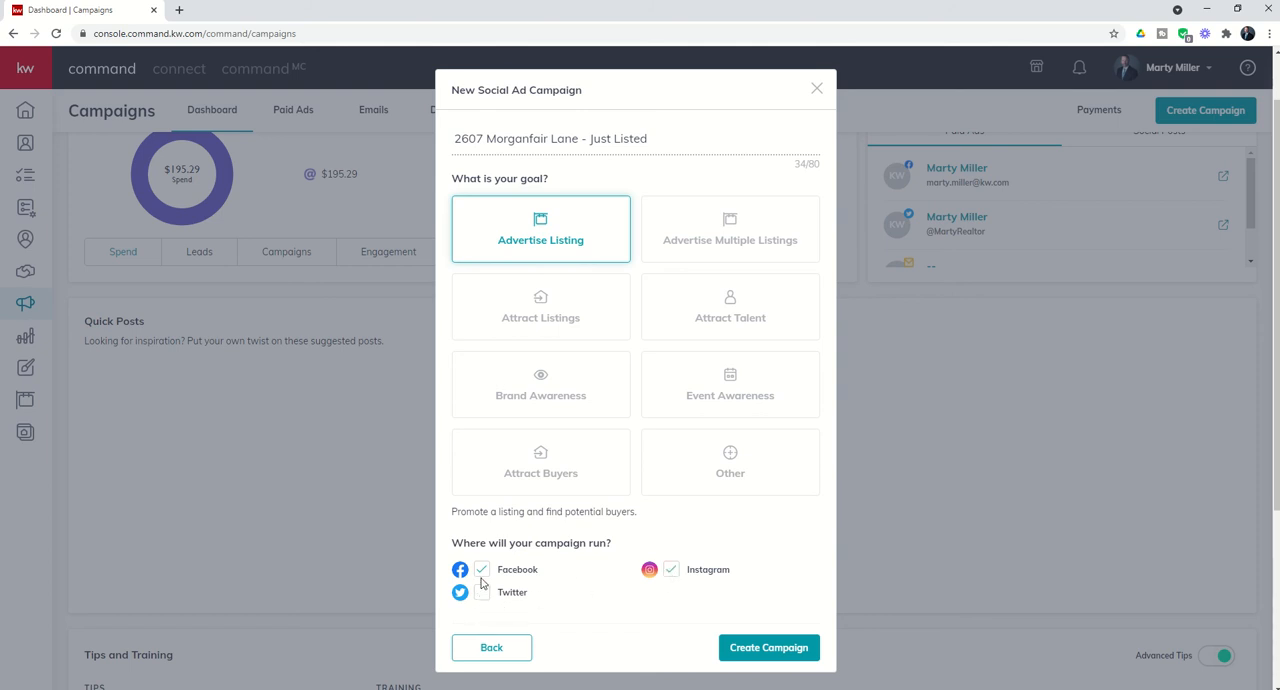
pyautogui.click(473, 569)
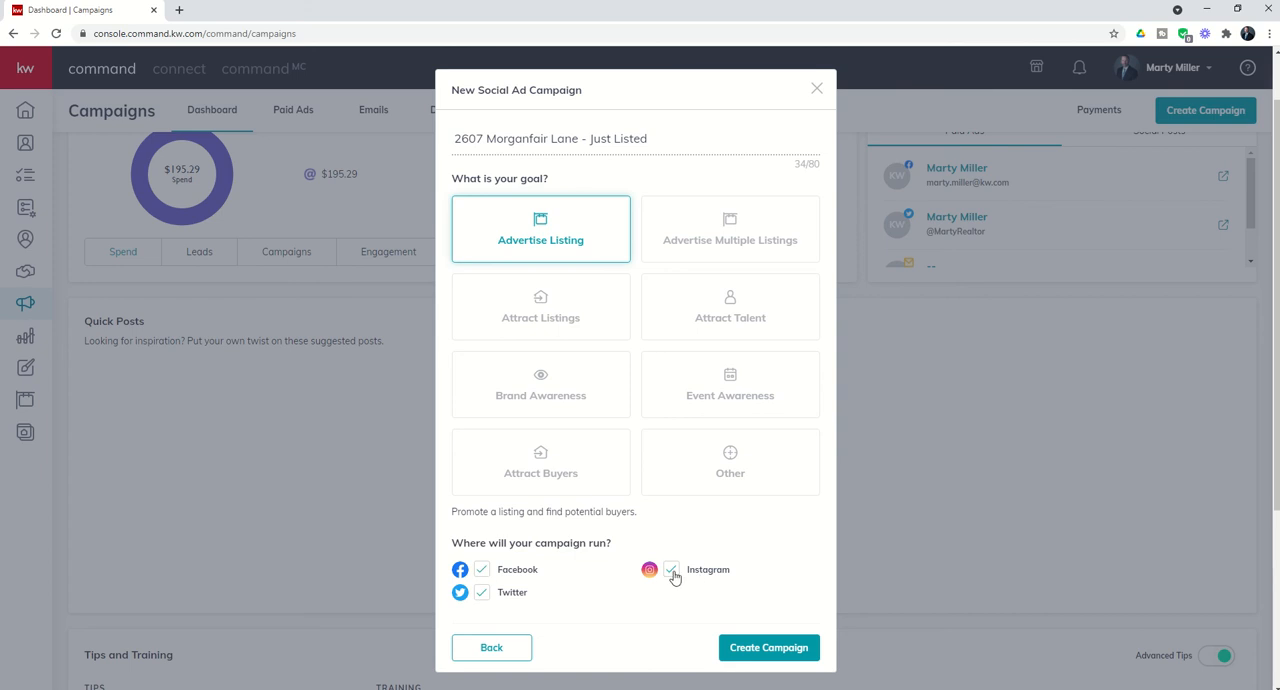
pyautogui.click(673, 569)
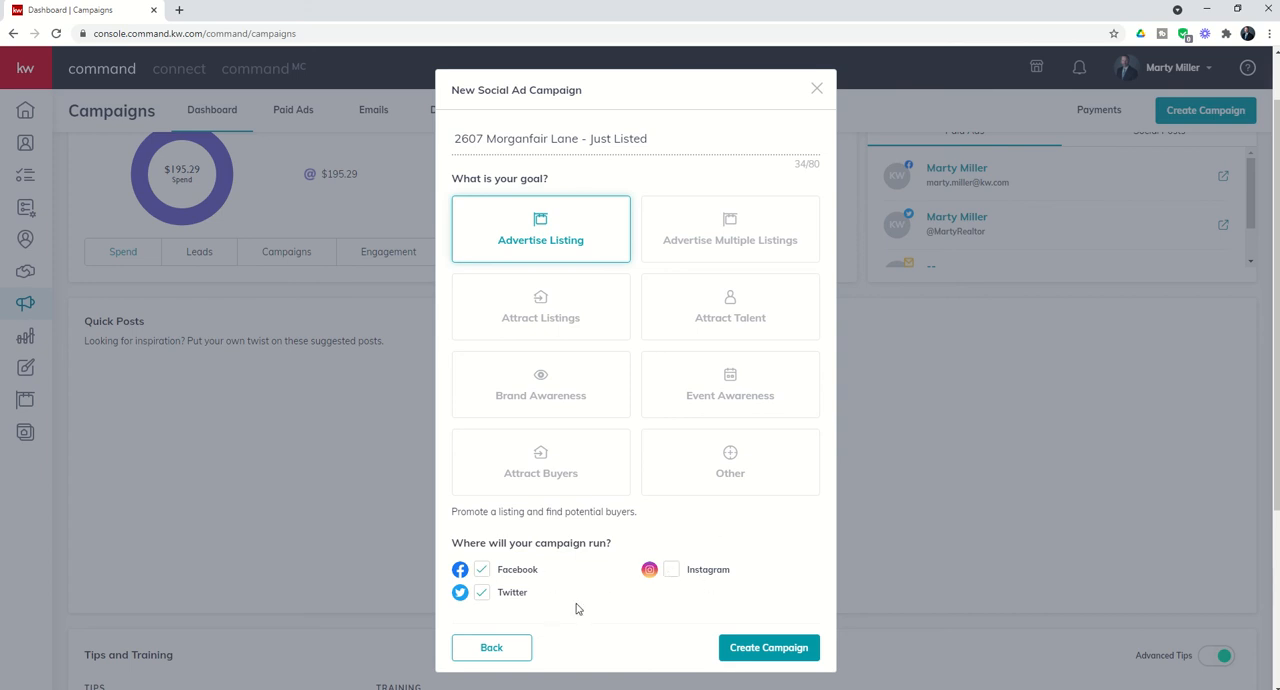
pyautogui.moveTo(587, 575)
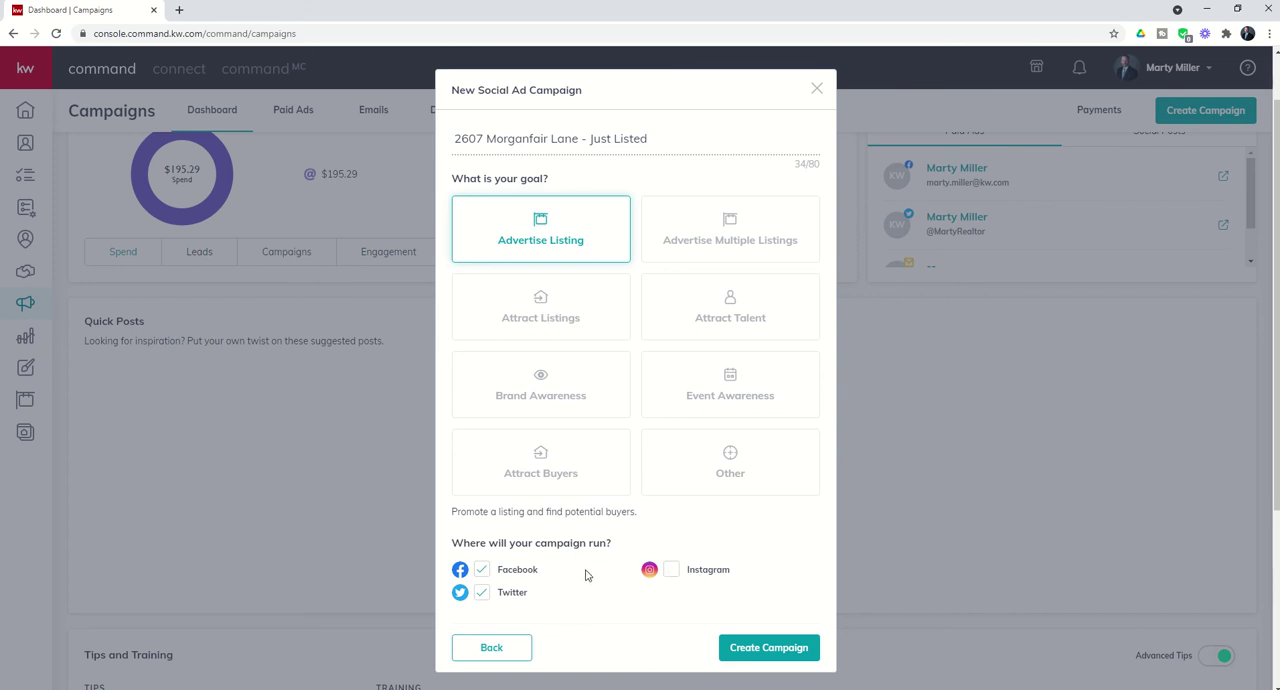
pyautogui.click(479, 593)
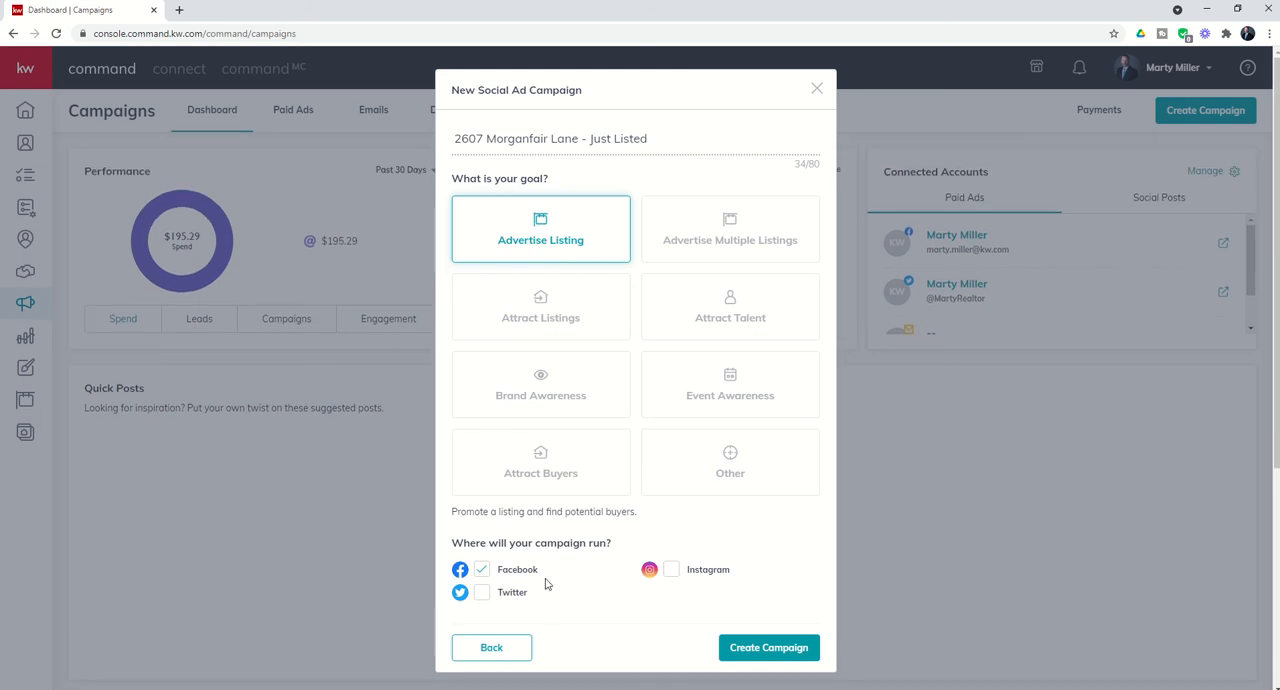
pyautogui.moveTo(769, 647)
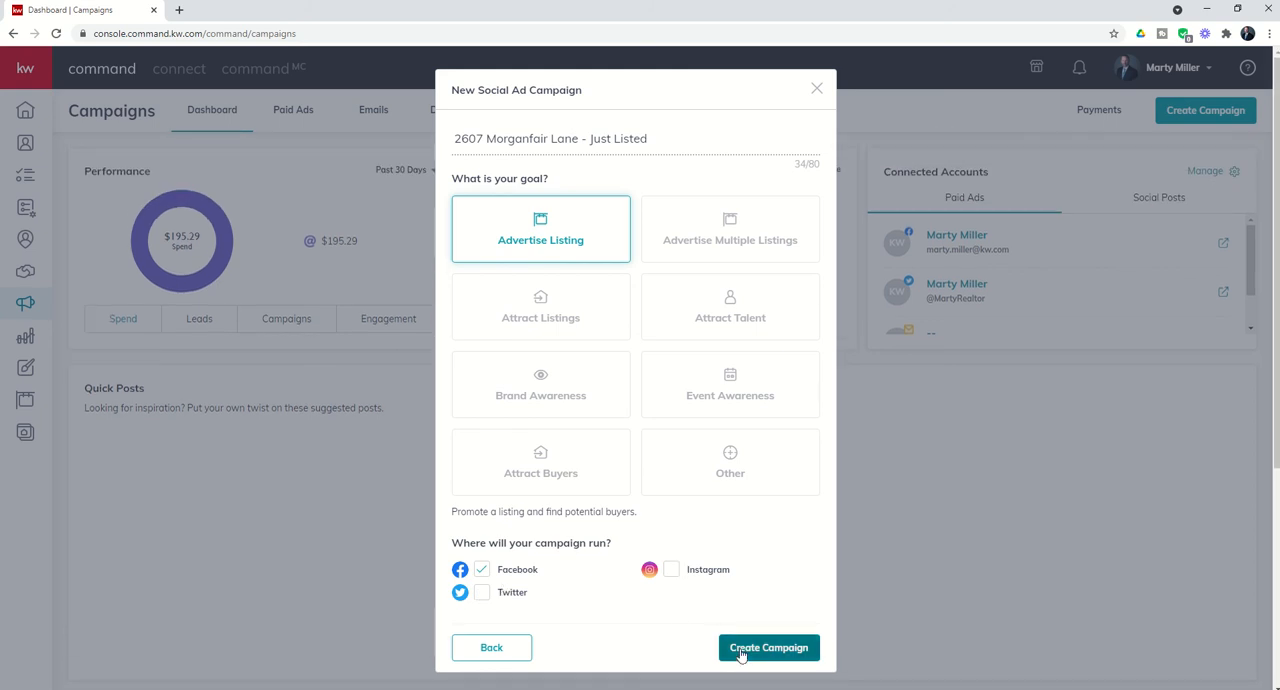
pyautogui.click(768, 647)
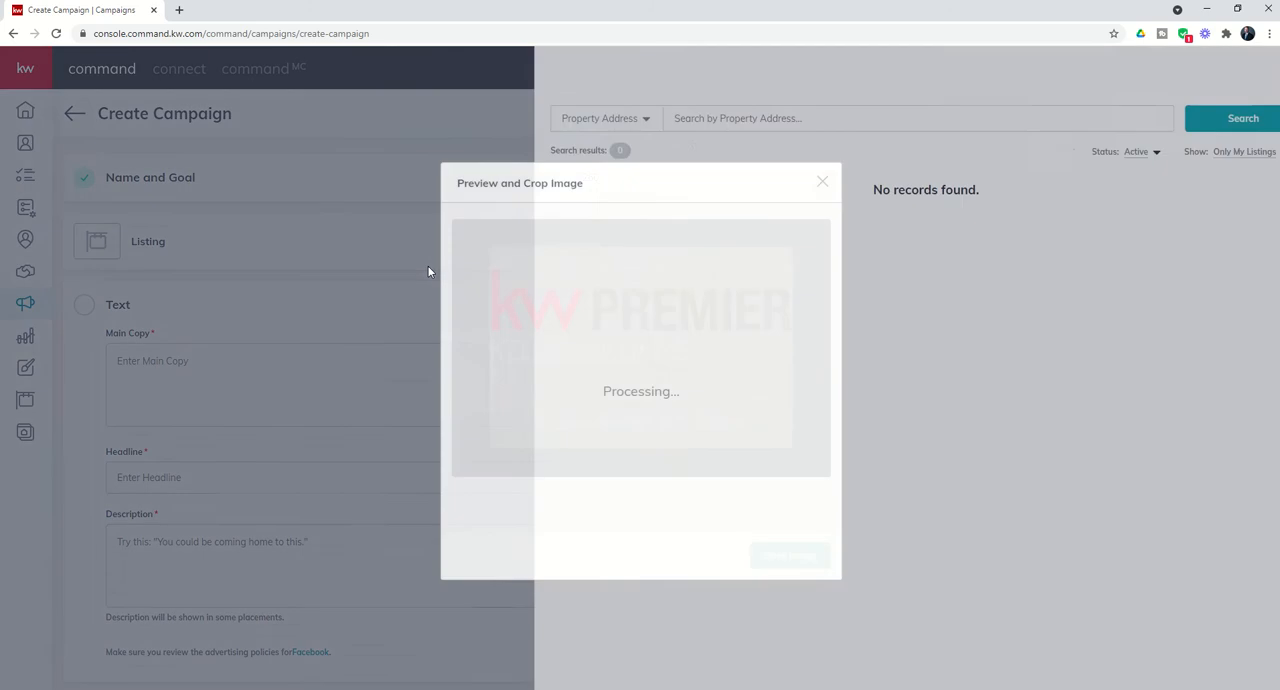
pyautogui.click(822, 181)
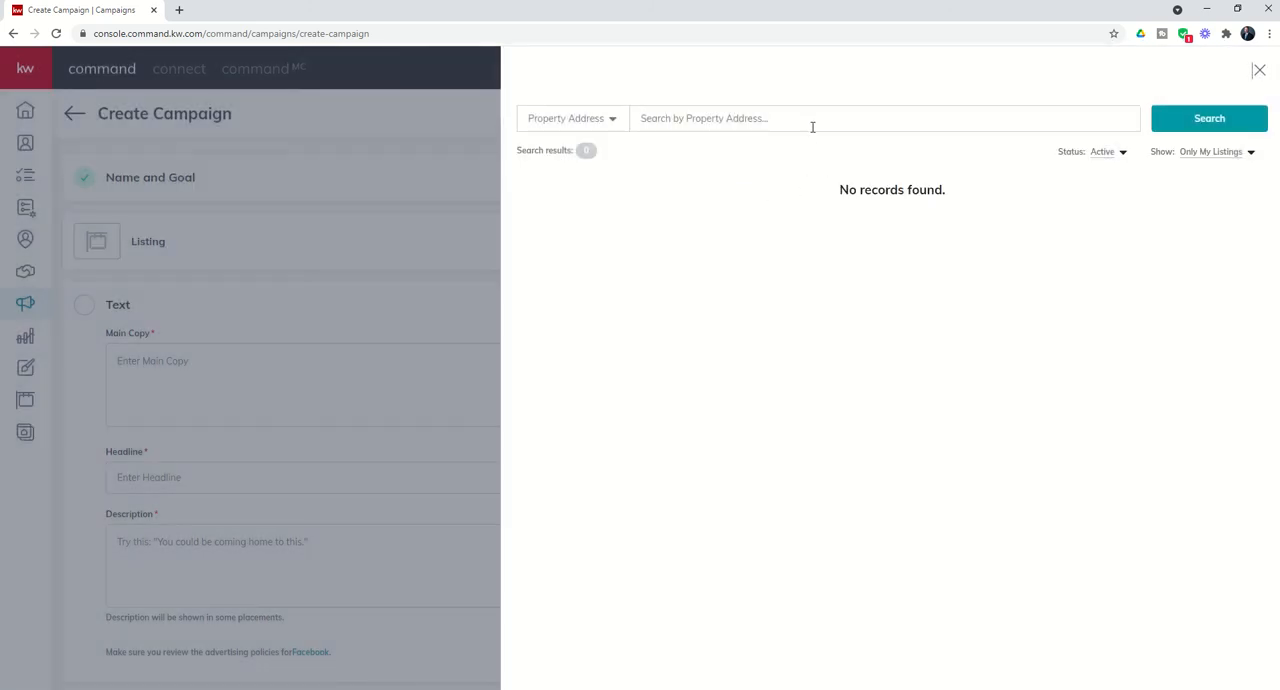
pyautogui.moveTo(813, 121)
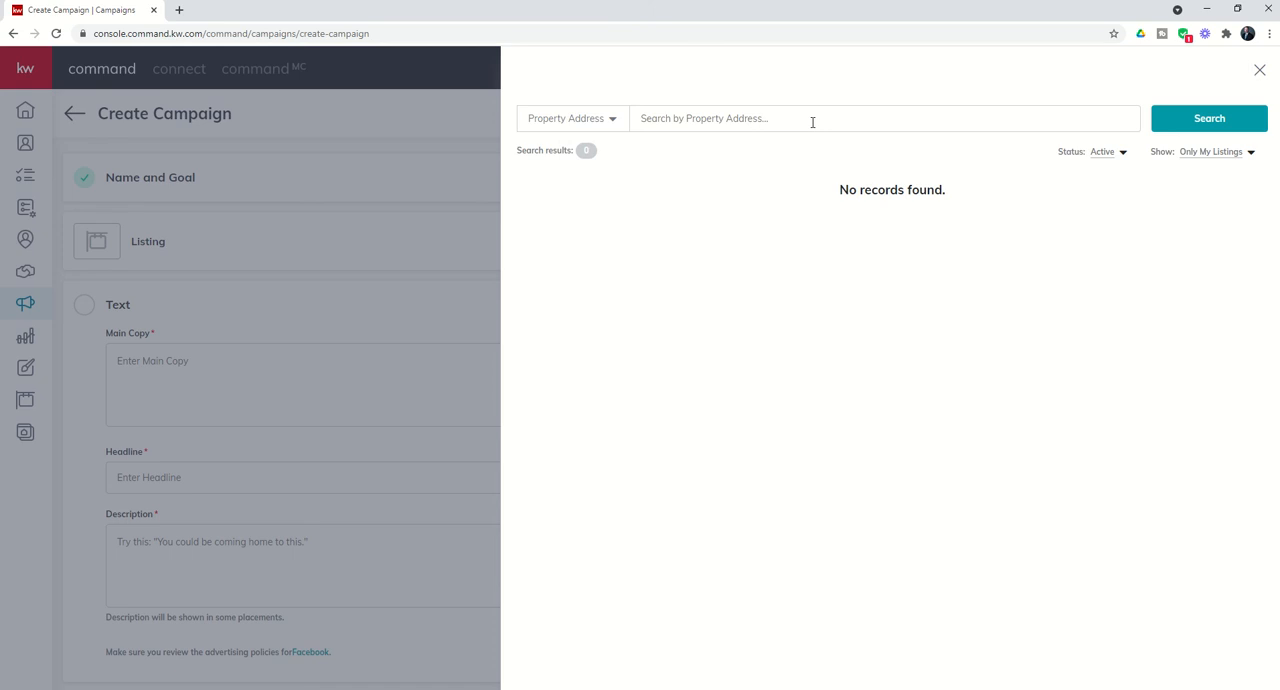
pyautogui.moveTo(737, 118)
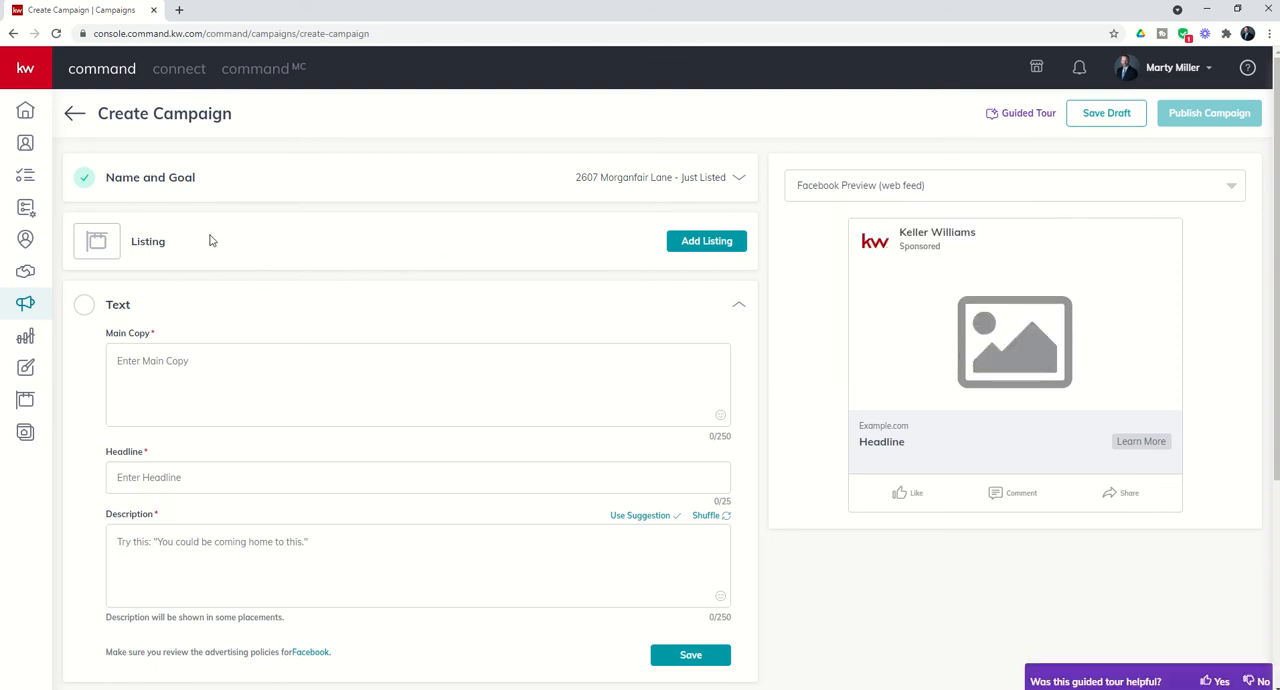
pyautogui.moveTo(232, 255)
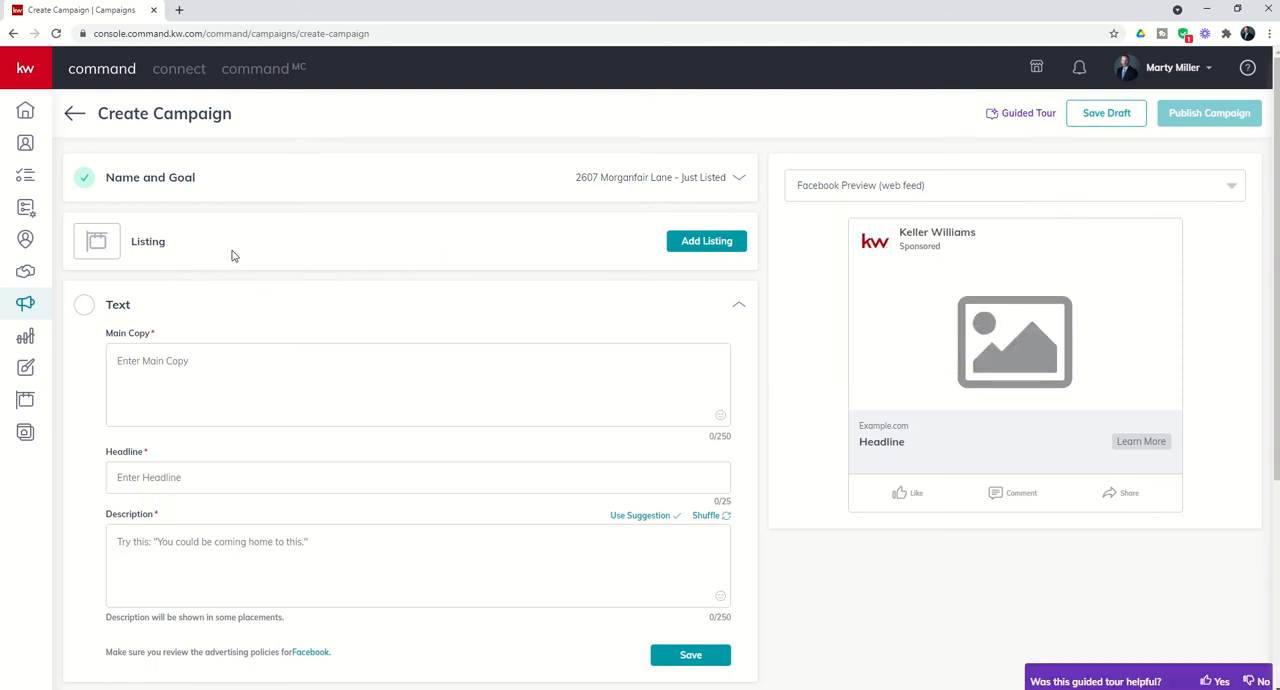
pyautogui.click(706, 241)
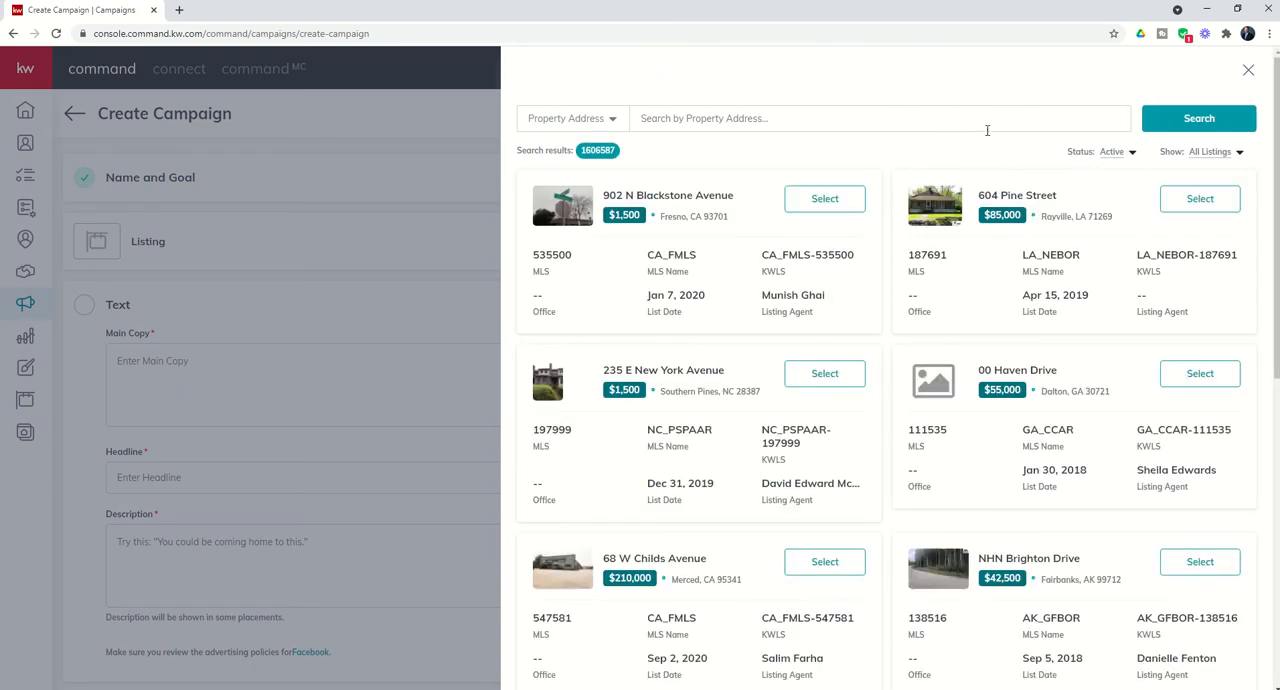
pyautogui.click(880, 118)
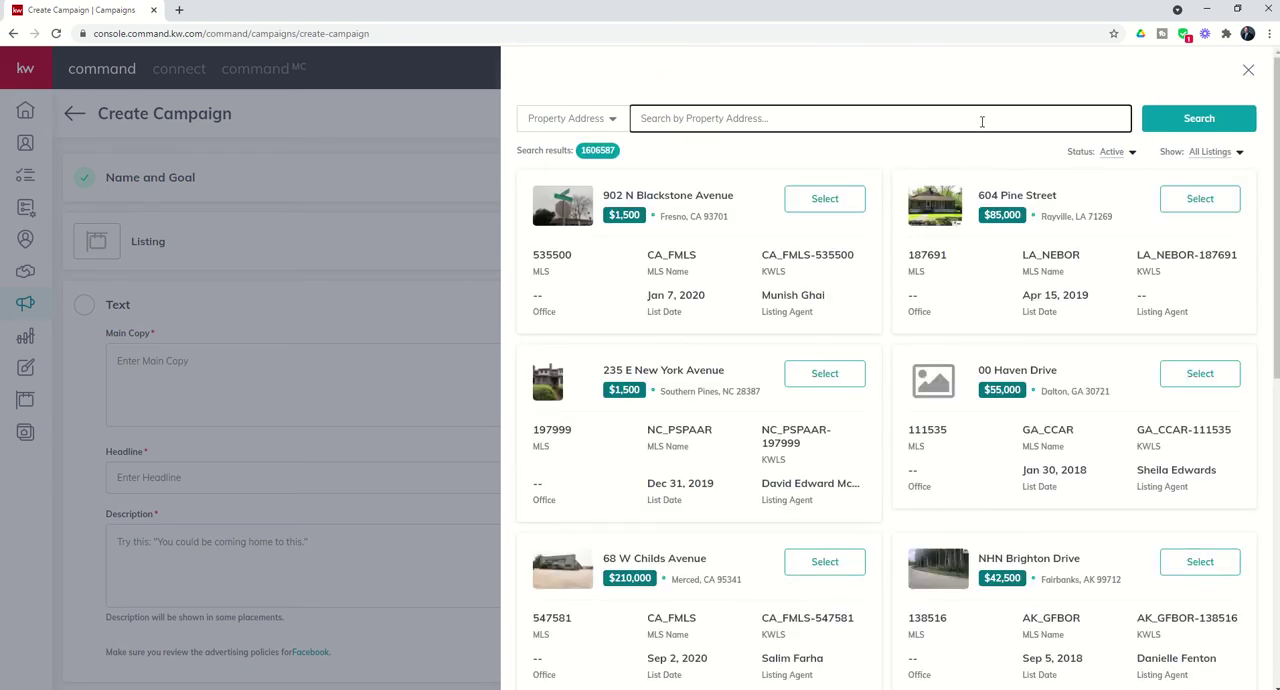
pyautogui.write('2607 Morganfair')
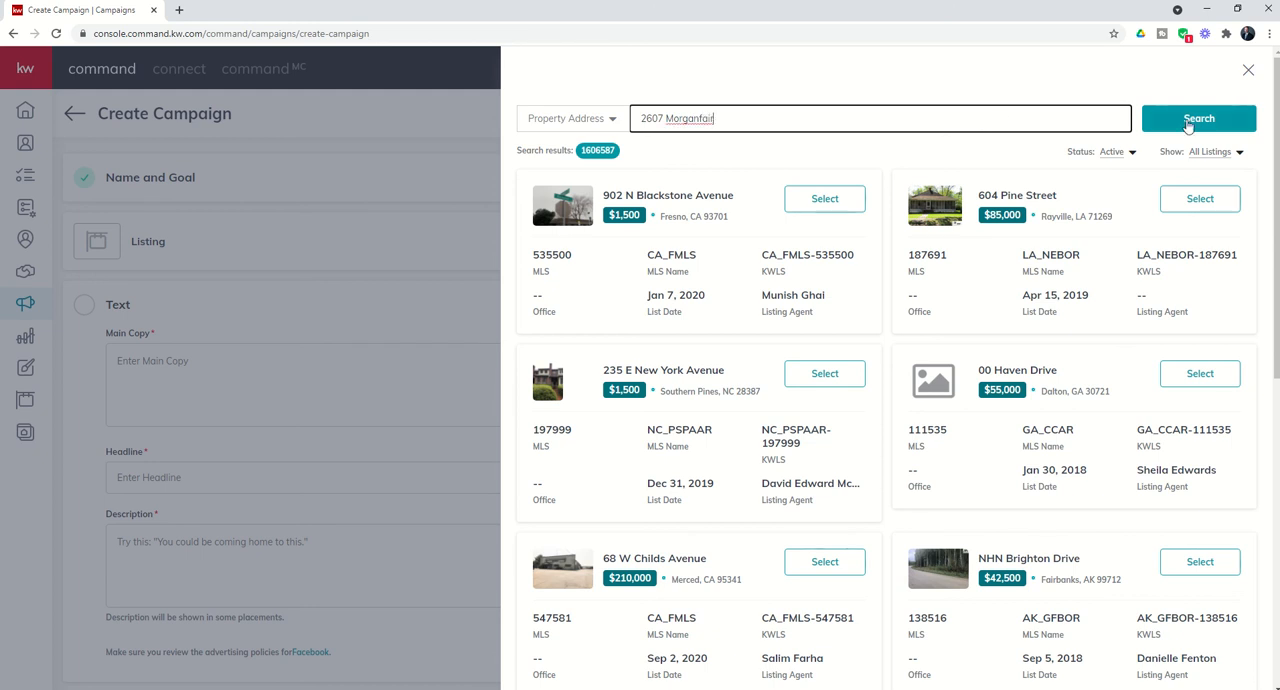
pyautogui.click(824, 198)
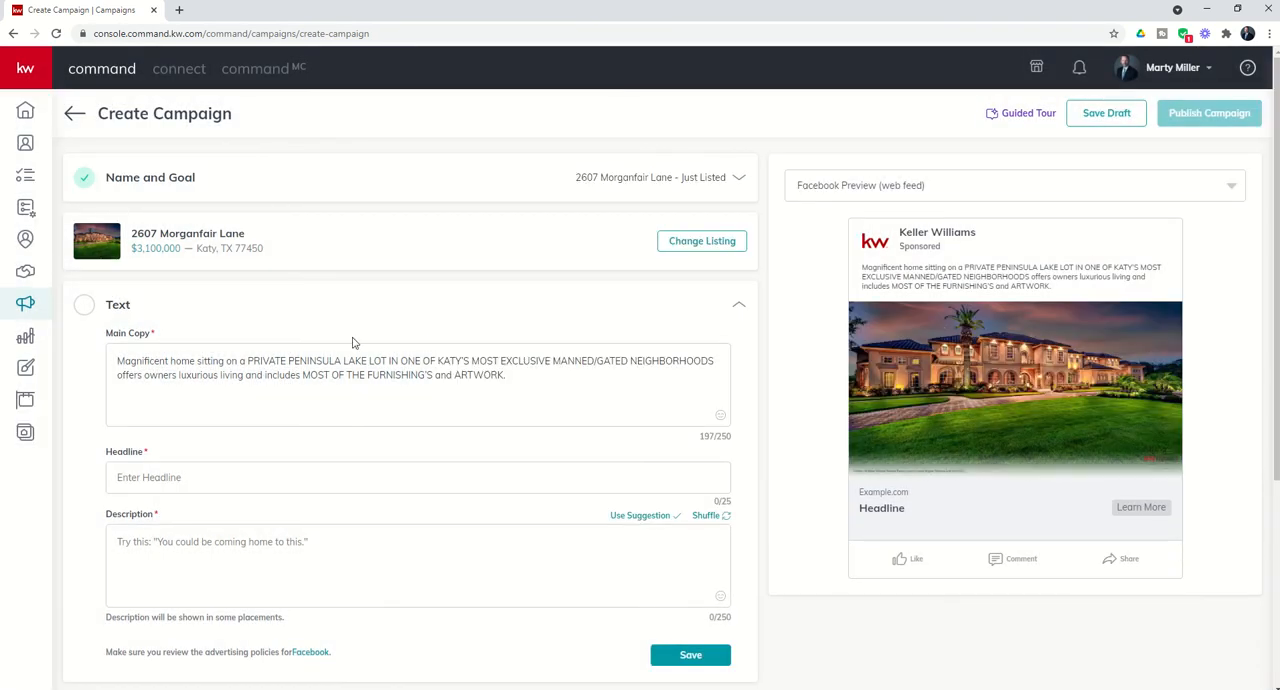
pyautogui.moveTo(697, 438)
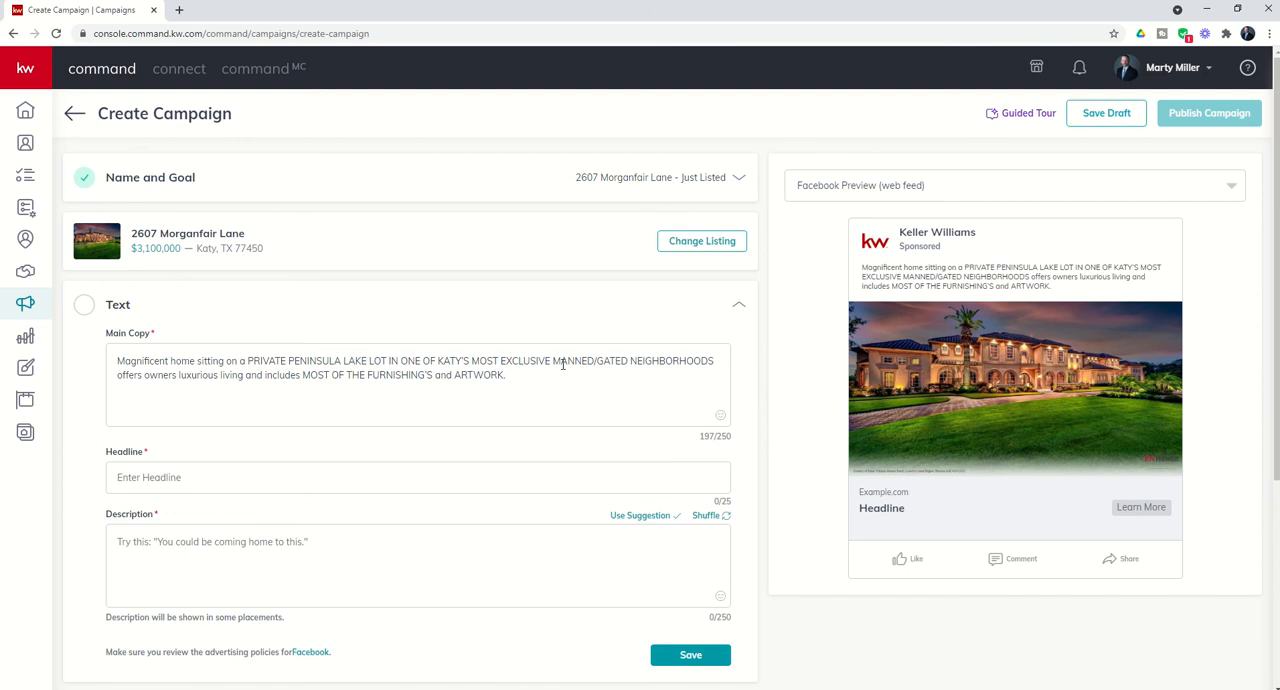
pyautogui.moveTo(802, 328)
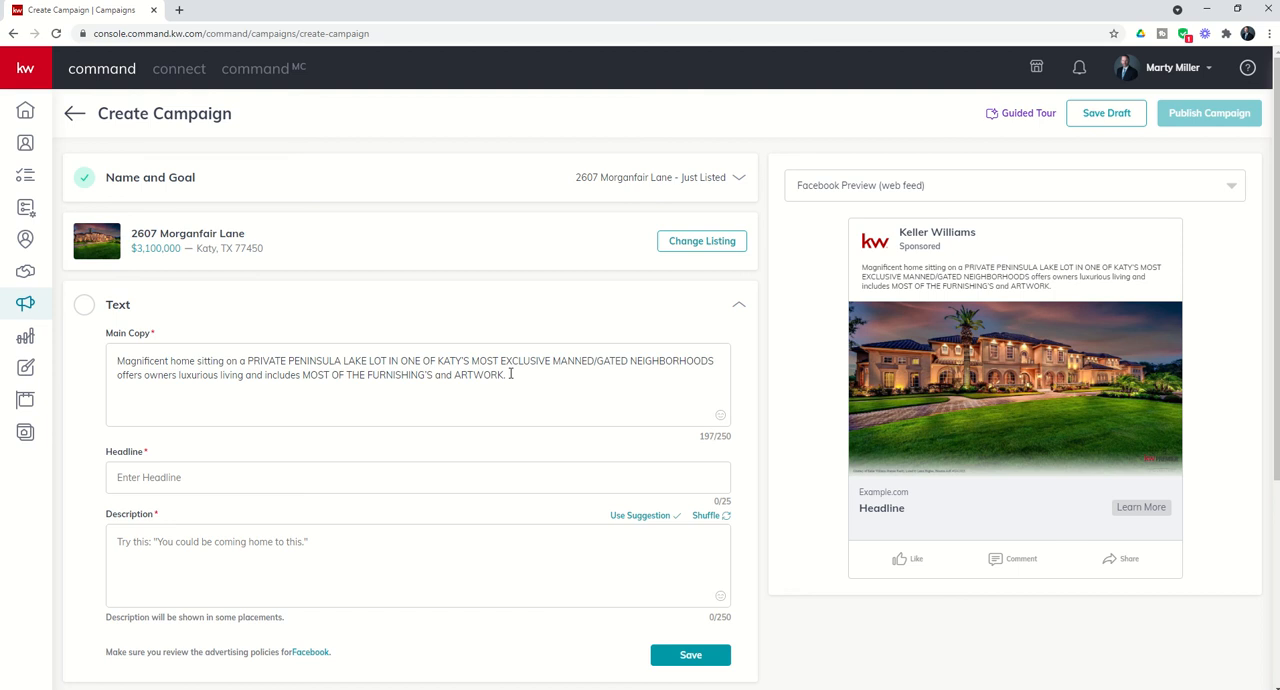
pyautogui.moveTo(1003, 443)
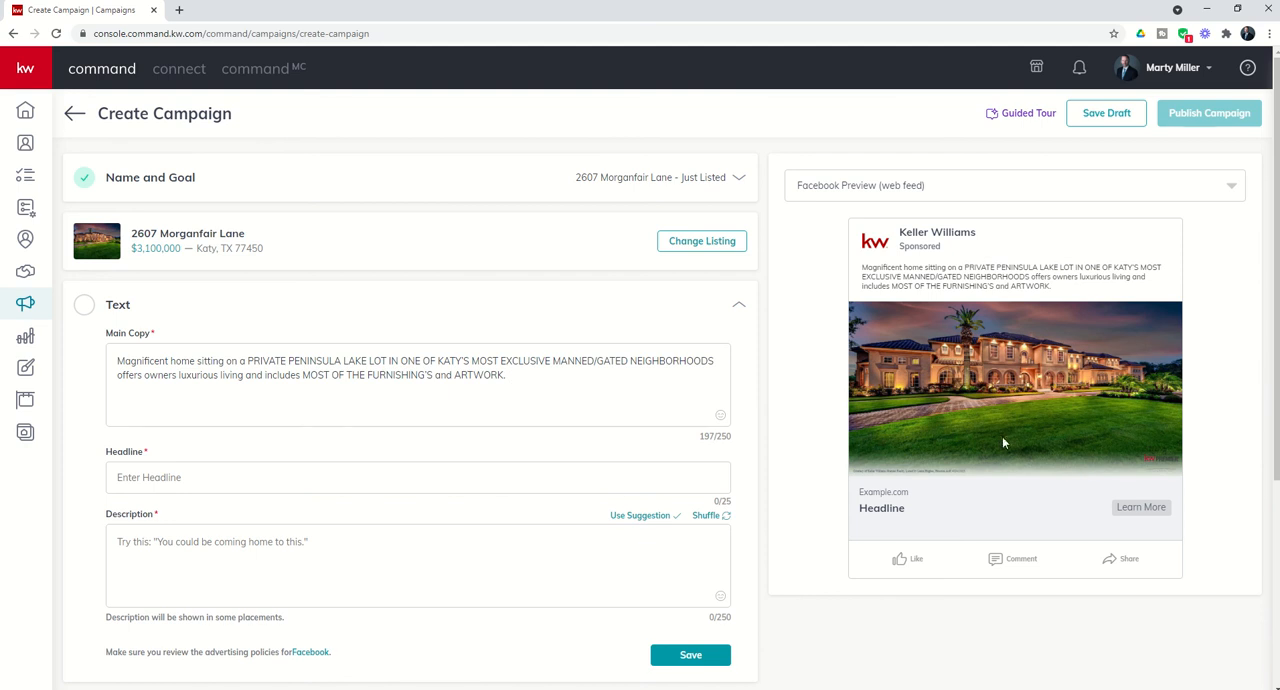
pyautogui.moveTo(910, 376)
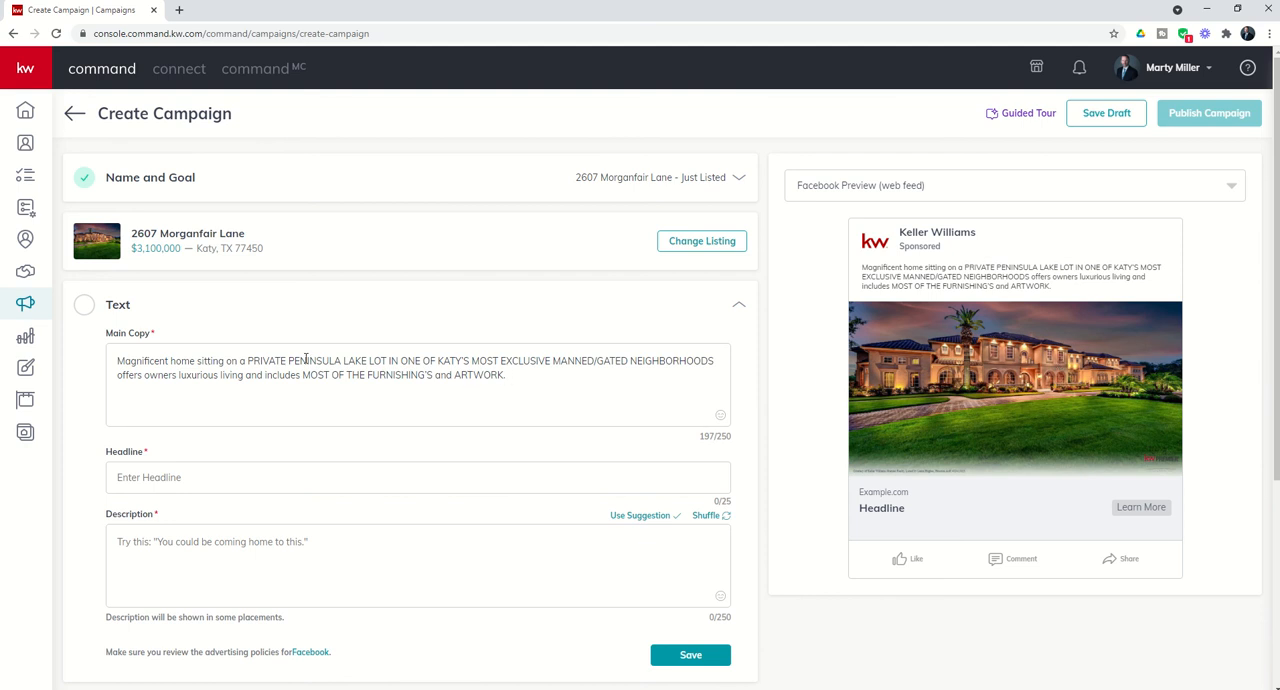
pyautogui.moveTo(214, 454)
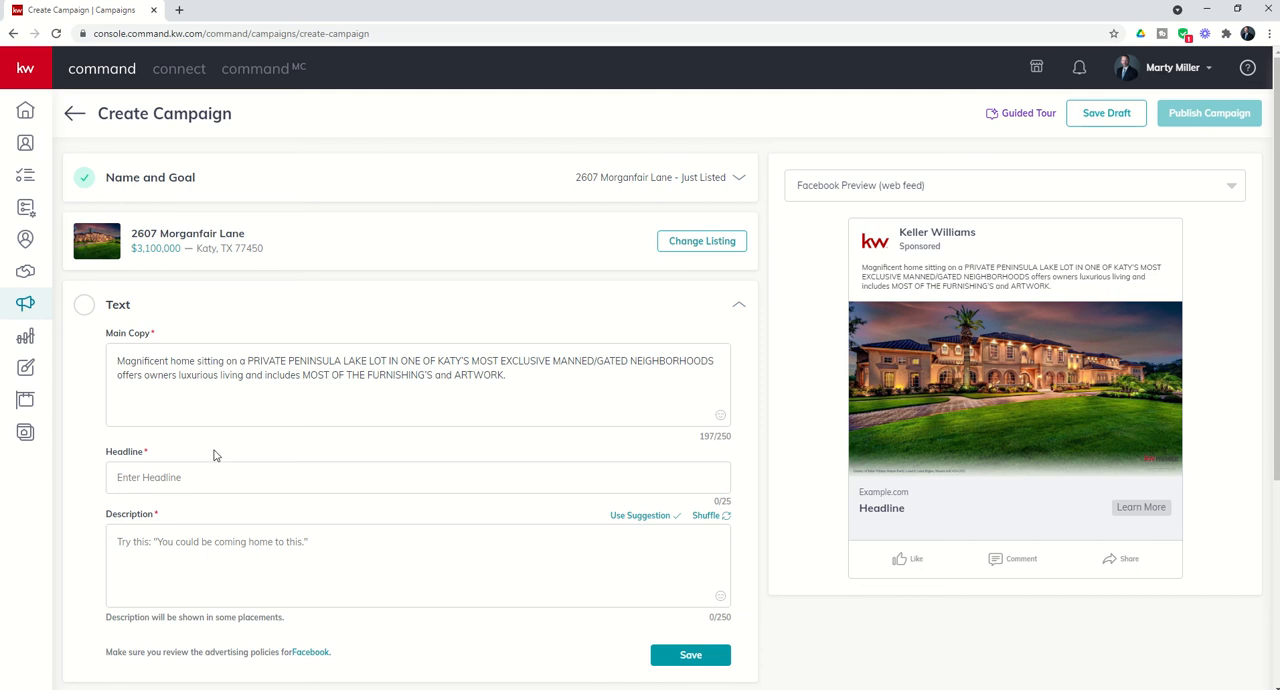
# - Write the headline 'Click Here For More Info!' and a description about photos, pricing and tours, then save
pyautogui.write('C')
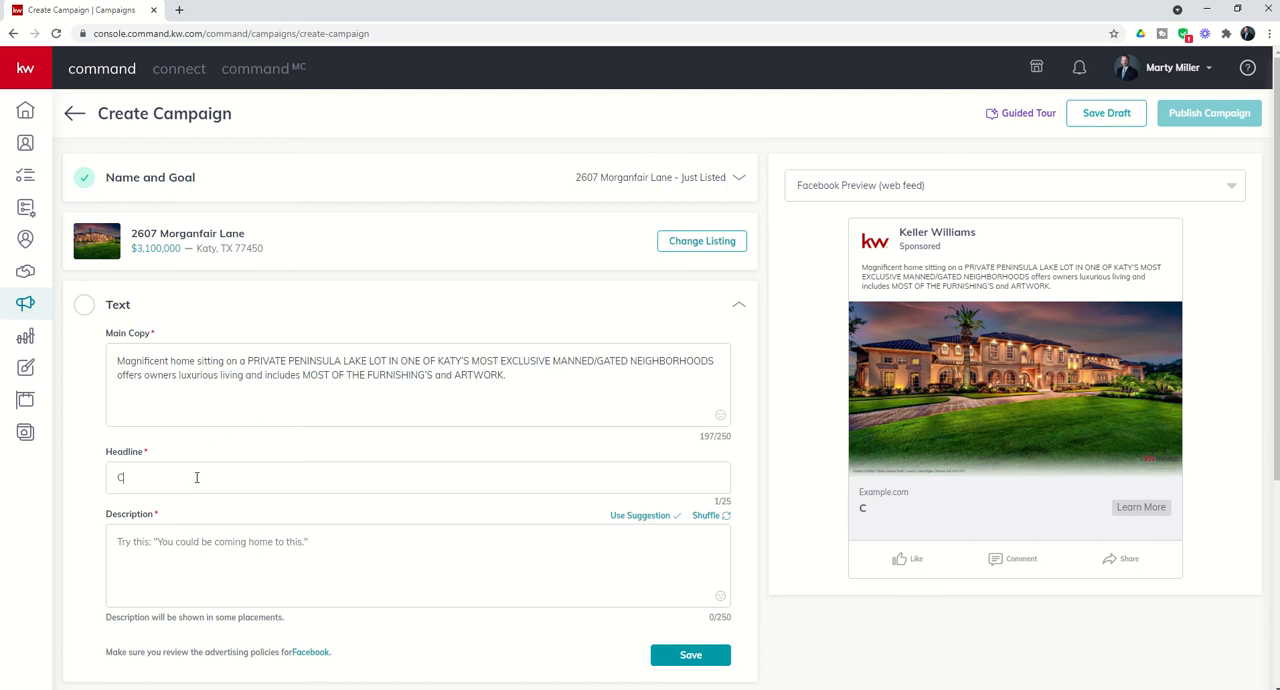
pyautogui.write('lick Here For More Info!')
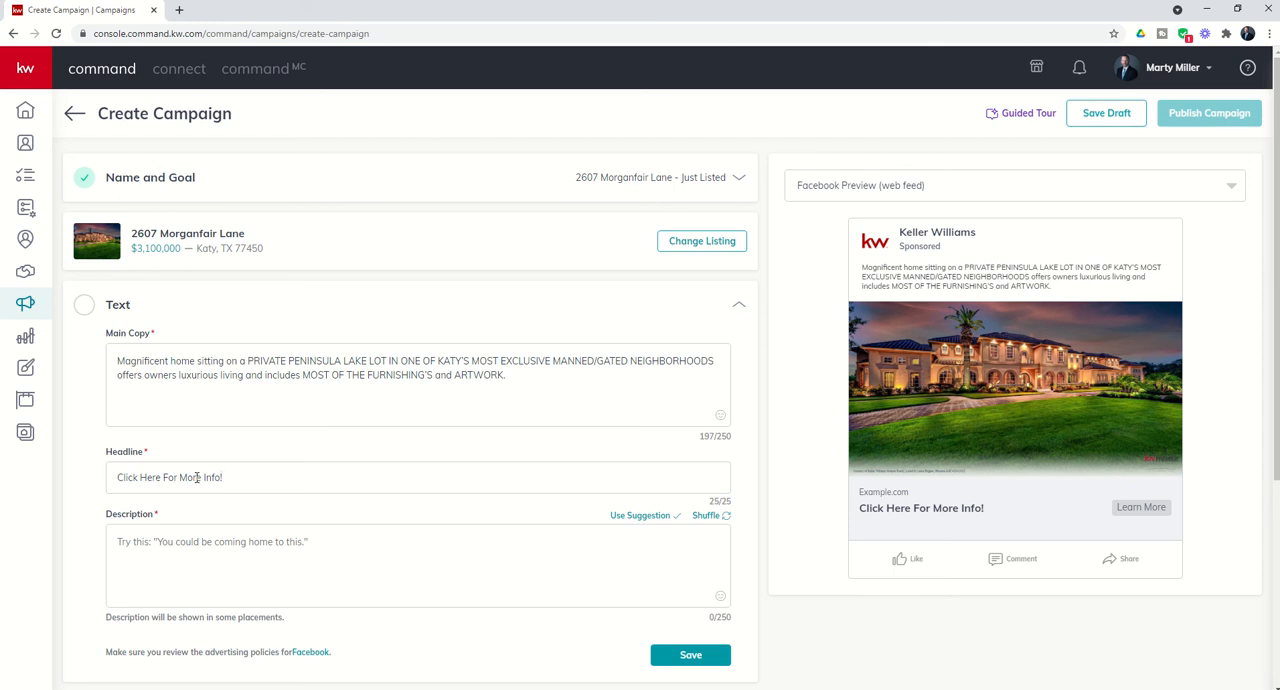
pyautogui.scroll(-3)
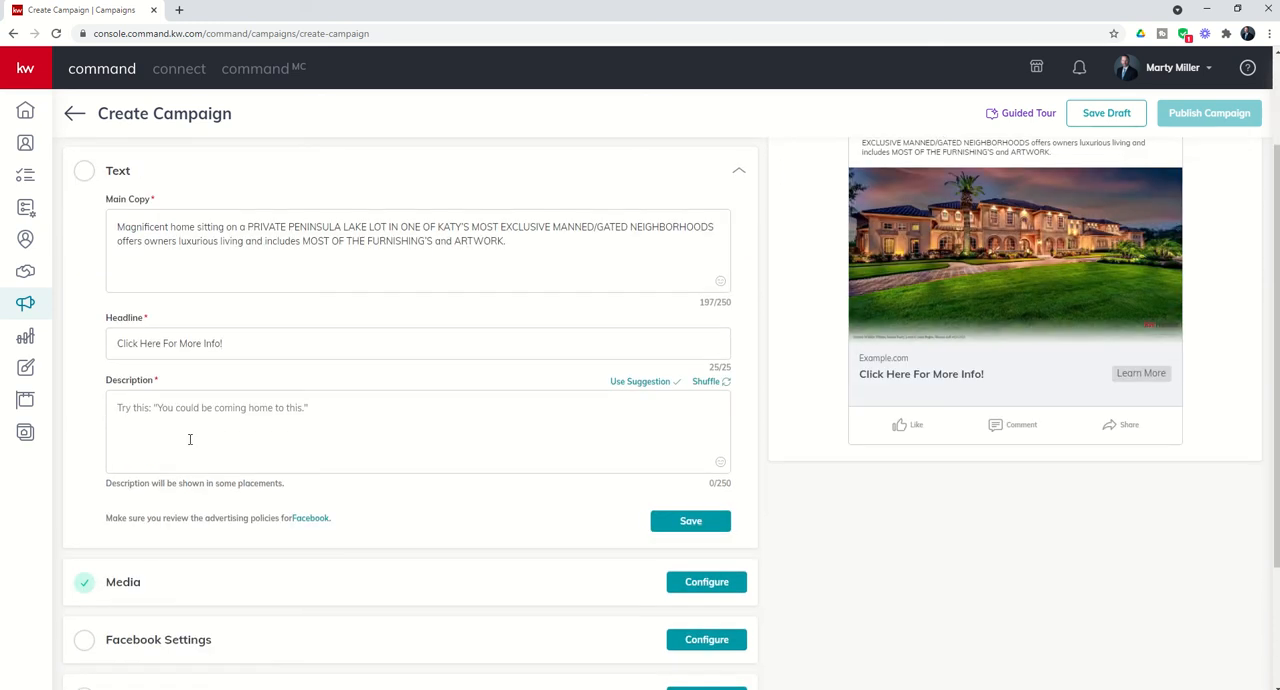
pyautogui.click(190, 440)
pyautogui.write('More photos, pricing and private tours available by clicking on Learn More.')
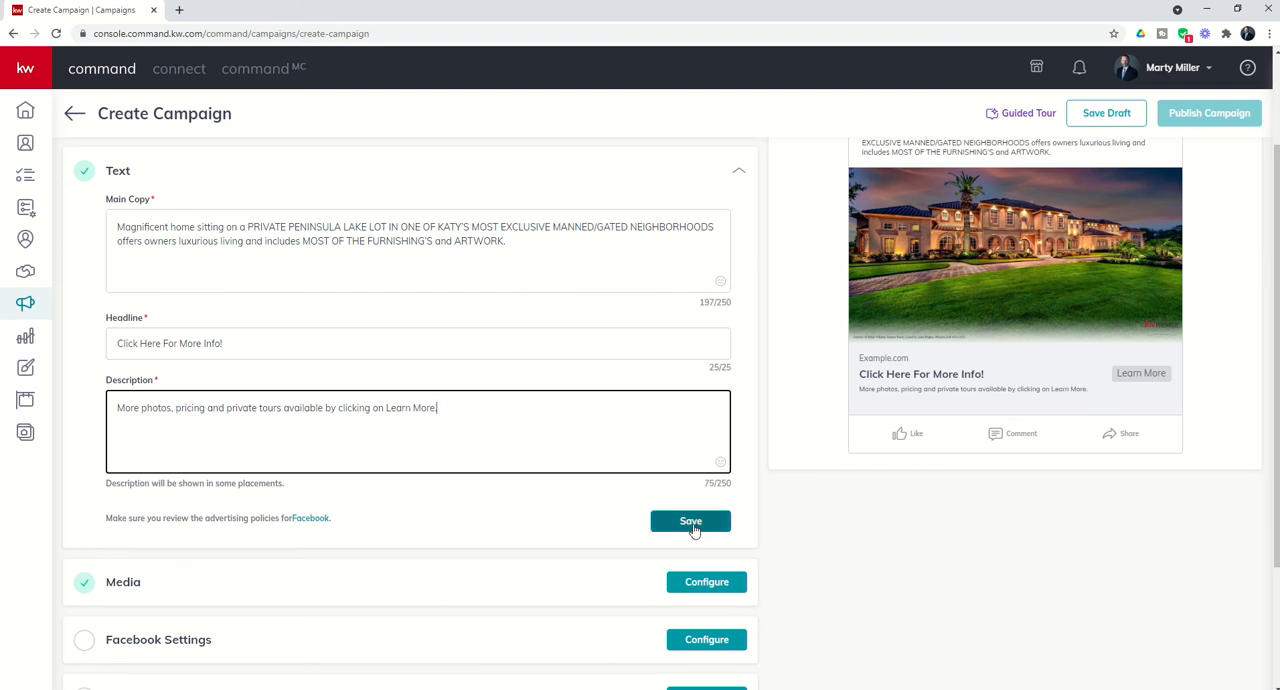
pyautogui.click(690, 521)
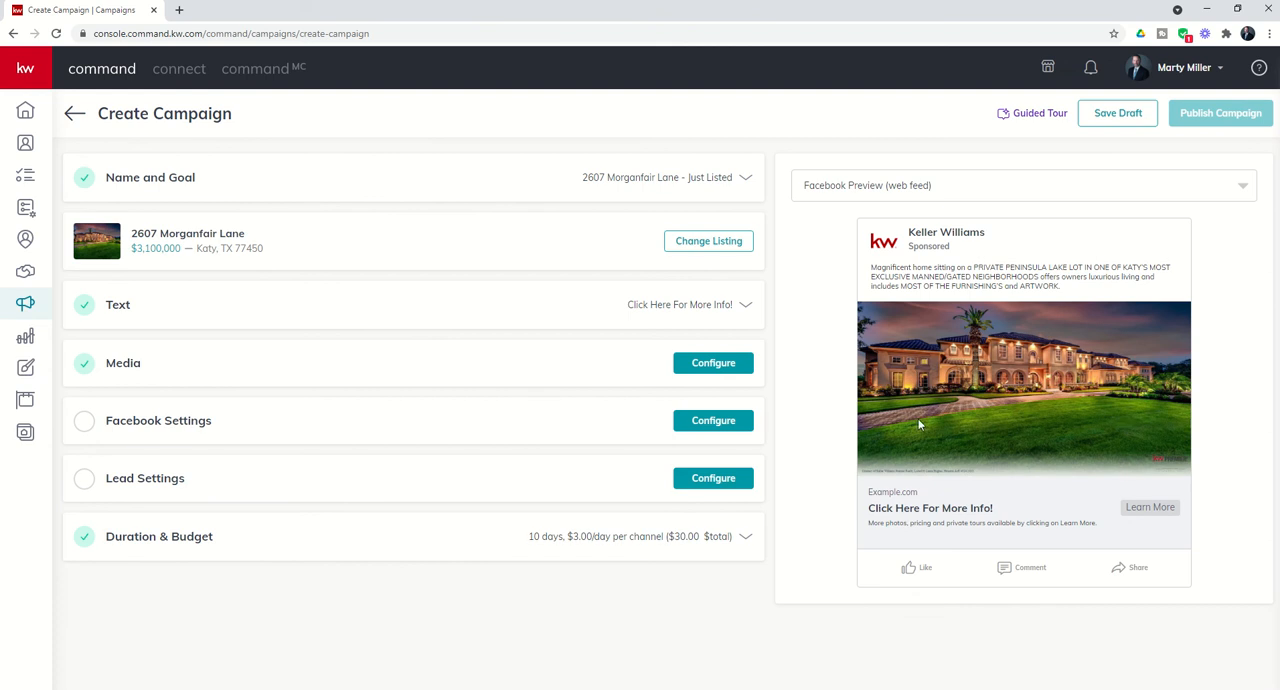
pyautogui.moveTo(724, 370)
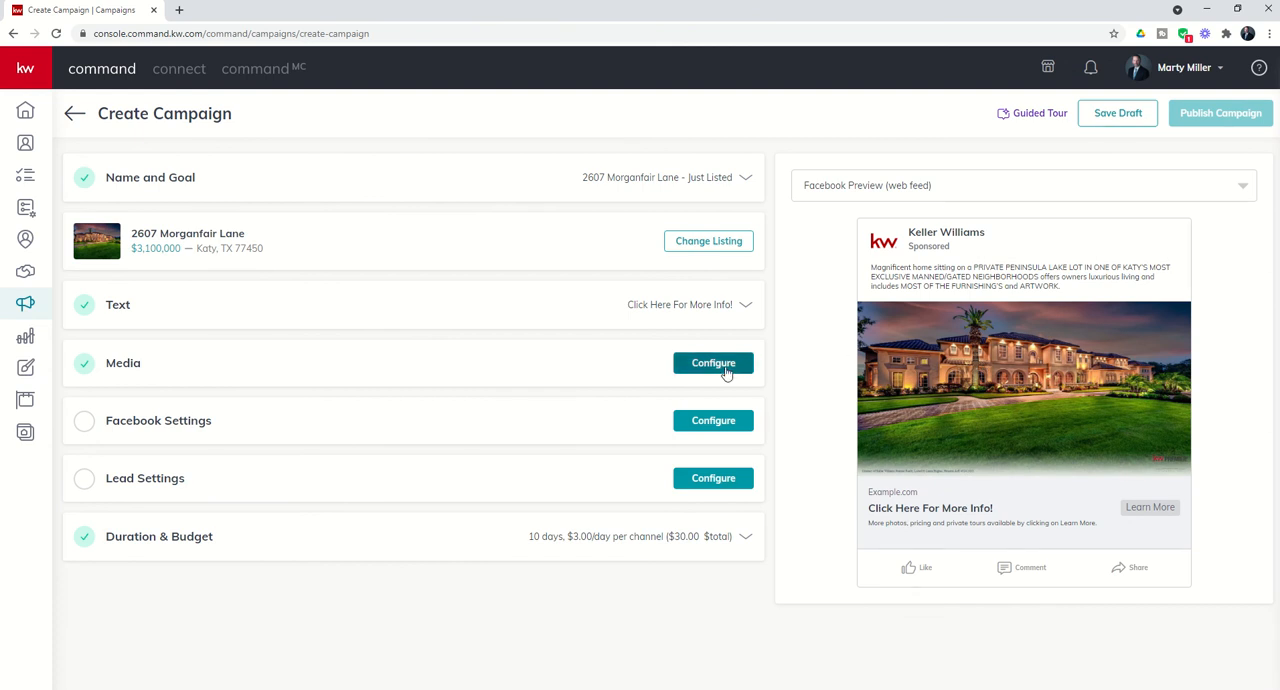
# - Configure Media and choose Change Image for the current ad photo
pyautogui.click(712, 363)
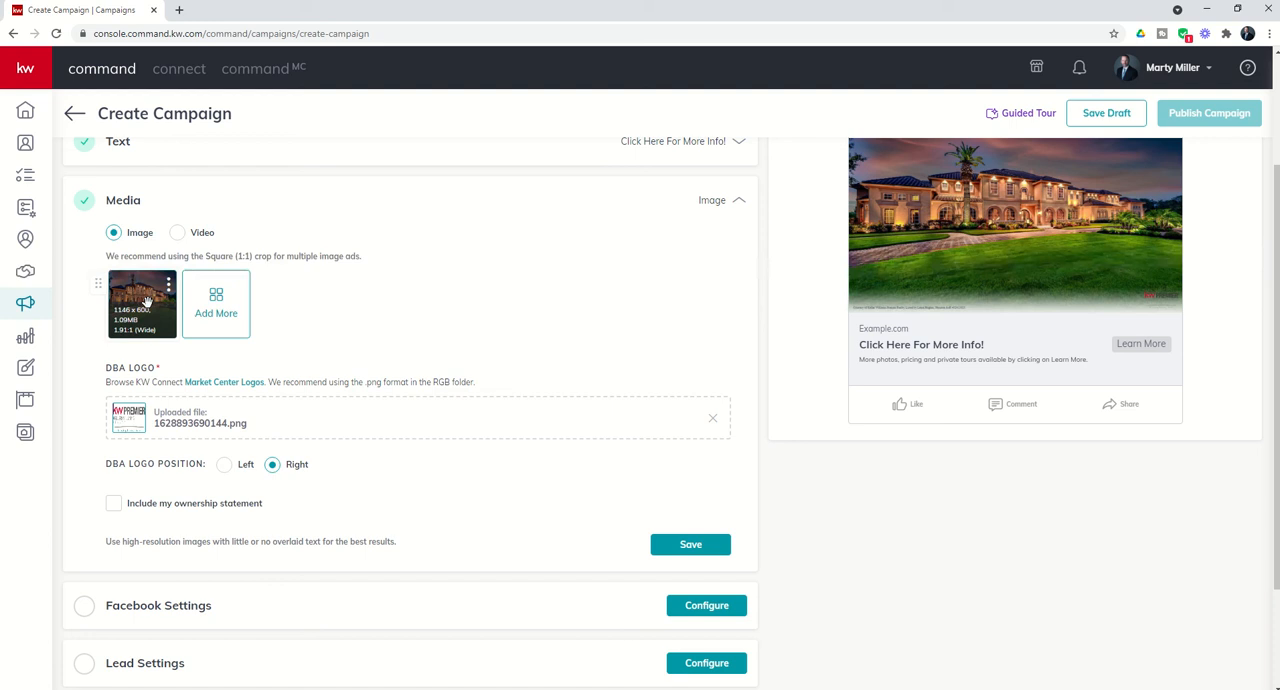
pyautogui.moveTo(144, 290)
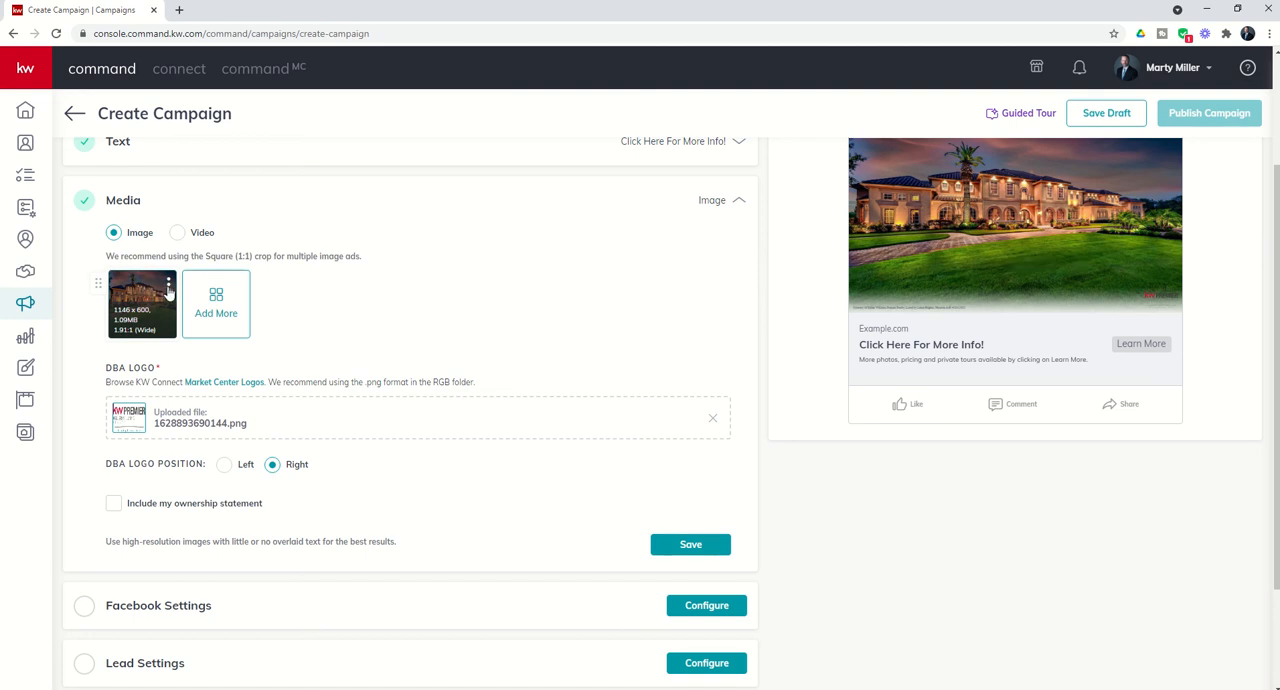
pyautogui.click(167, 283)
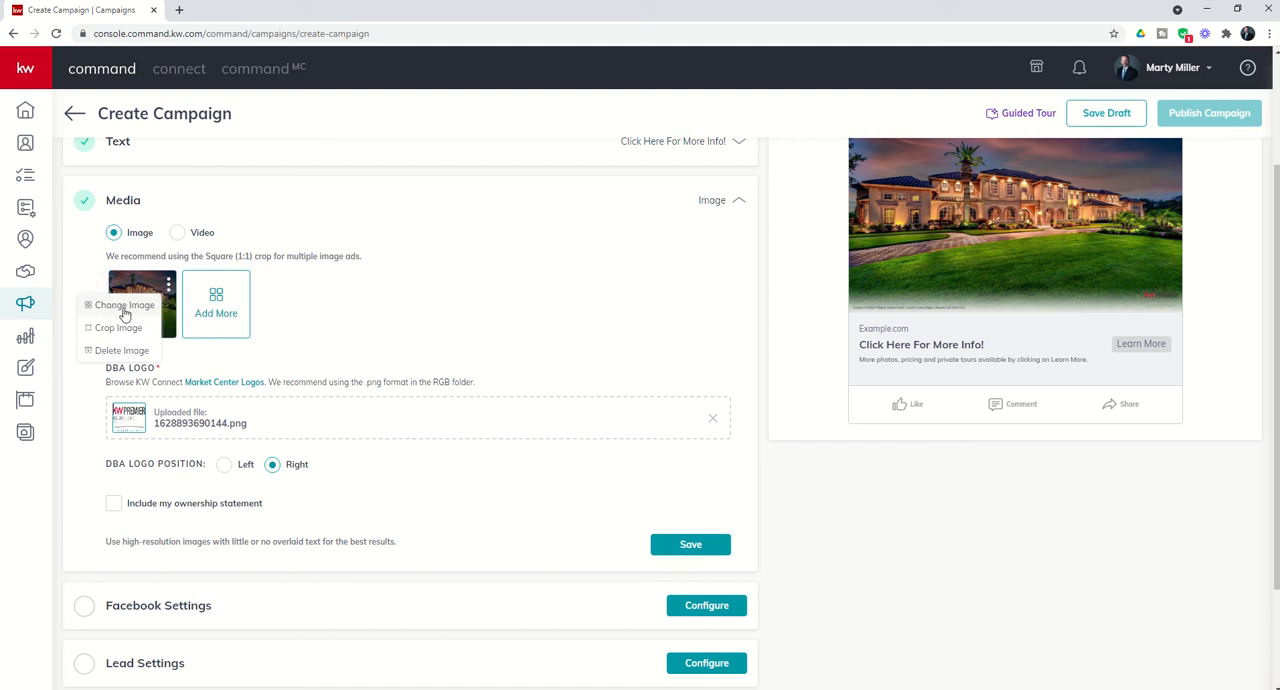
pyautogui.click(124, 305)
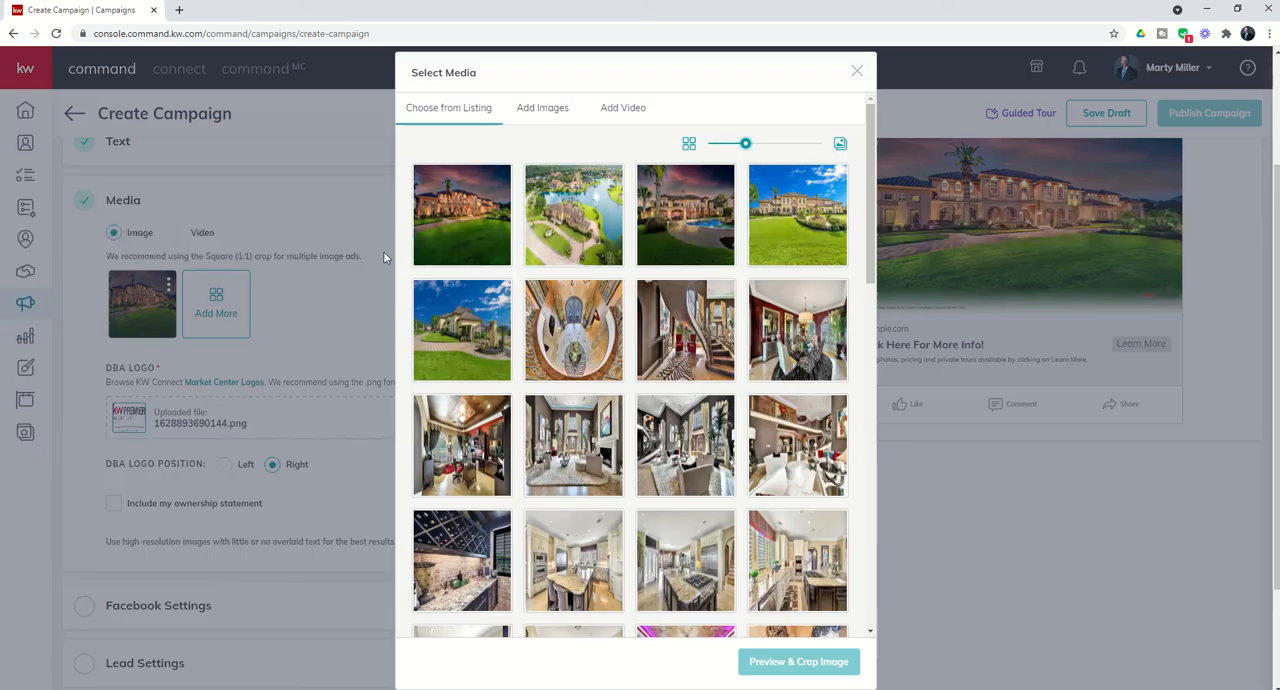
pyautogui.click(461, 330)
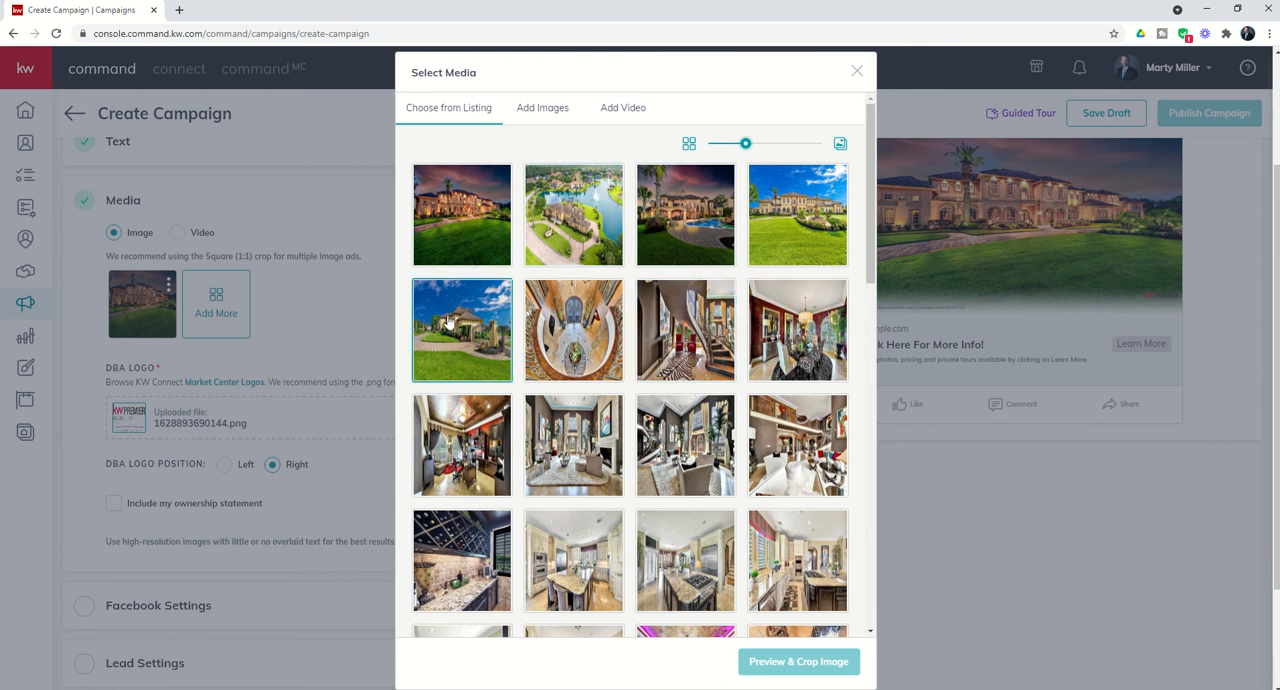
pyautogui.click(573, 561)
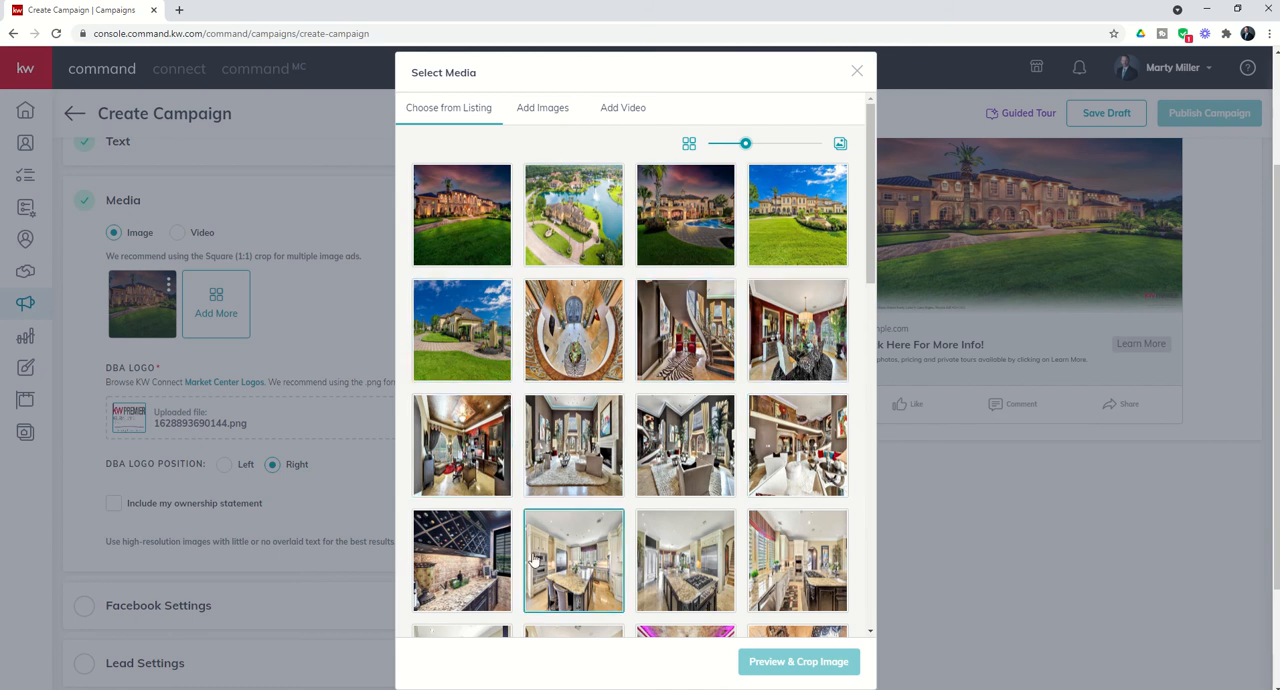
pyautogui.click(542, 108)
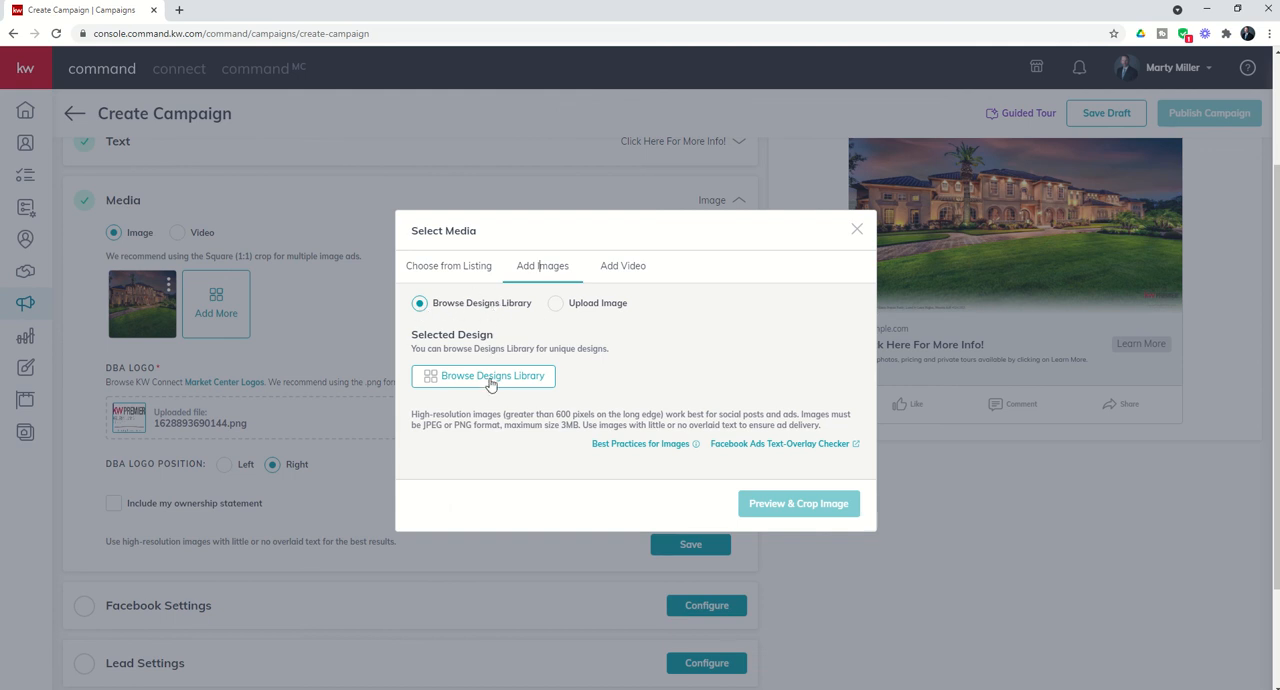
pyautogui.click(483, 376)
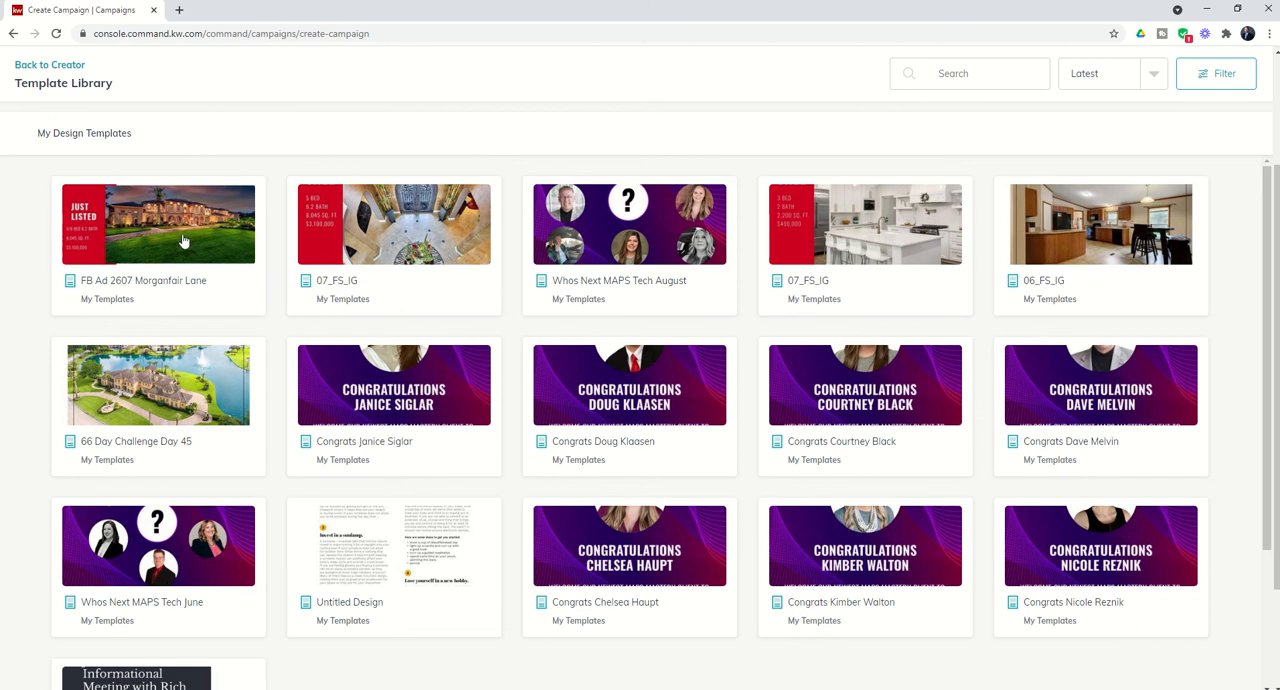
pyautogui.moveTo(108, 235)
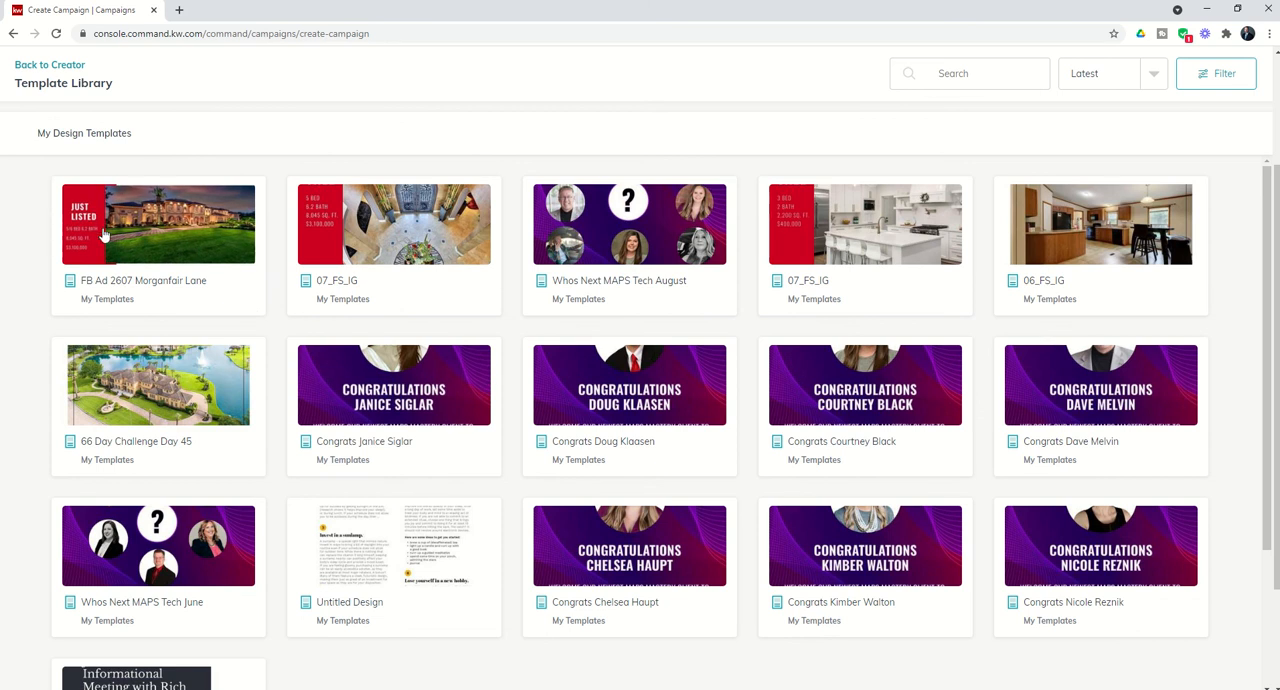
pyautogui.moveTo(163, 240)
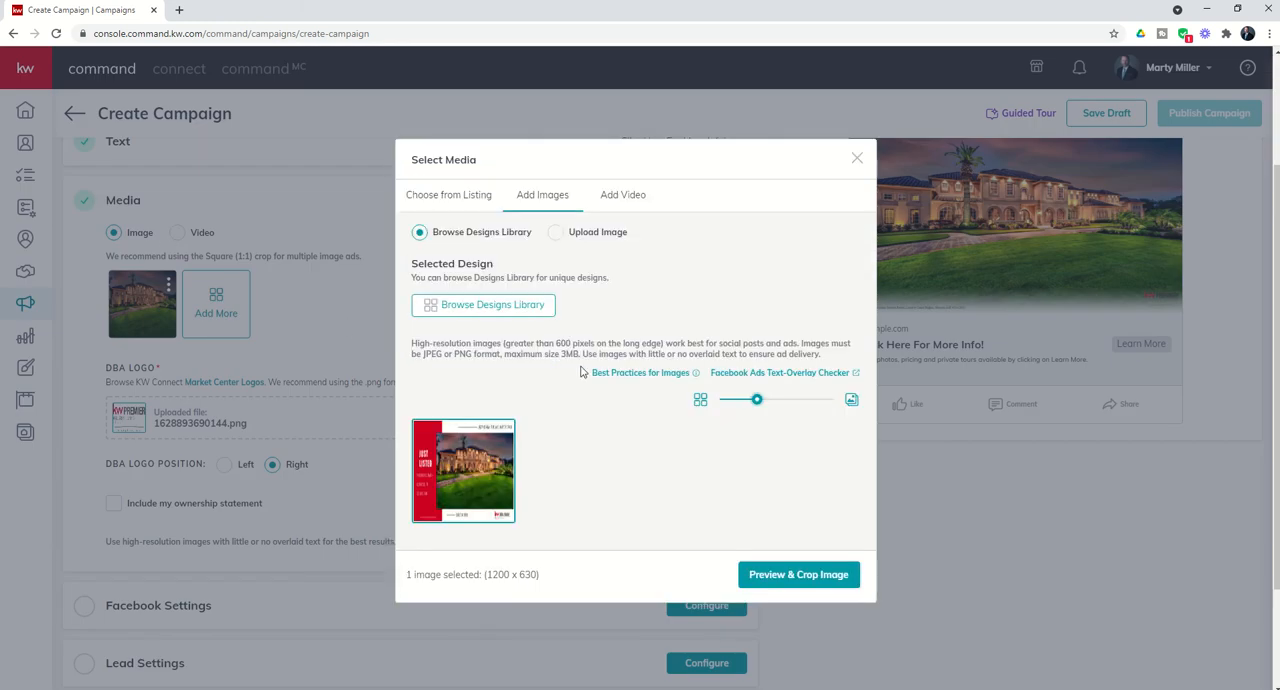
pyautogui.moveTo(485, 460)
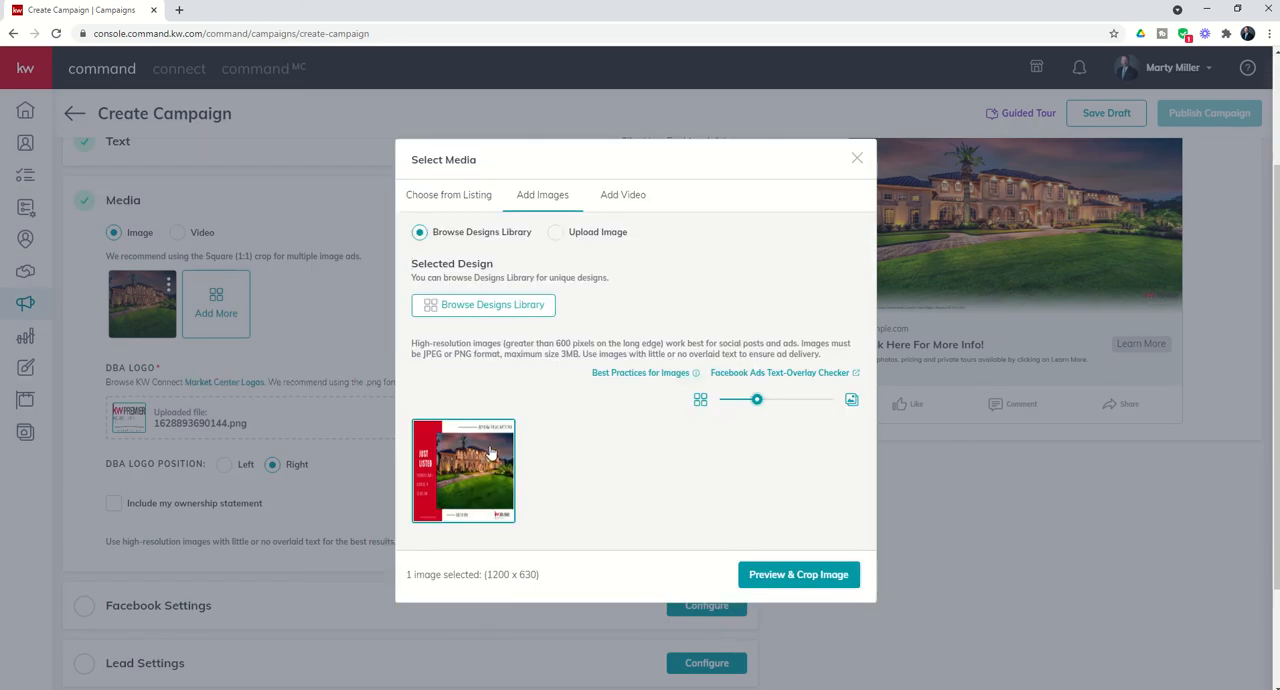
pyautogui.click(799, 575)
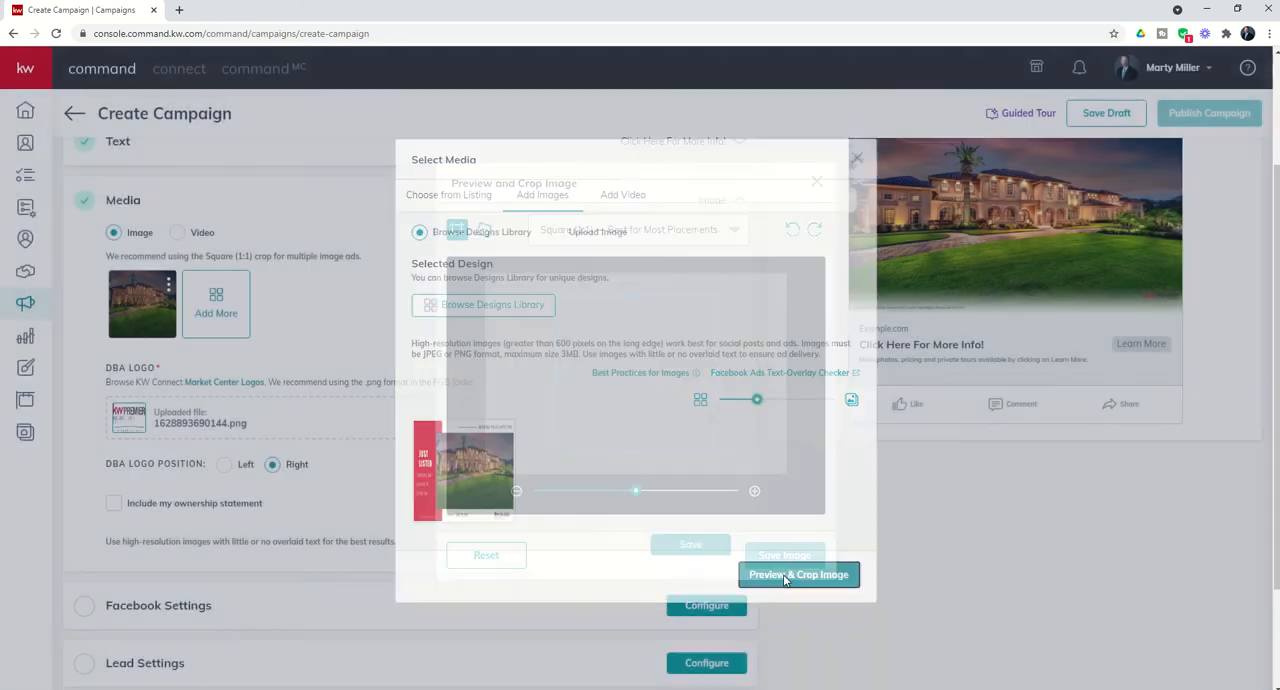
pyautogui.click(799, 575)
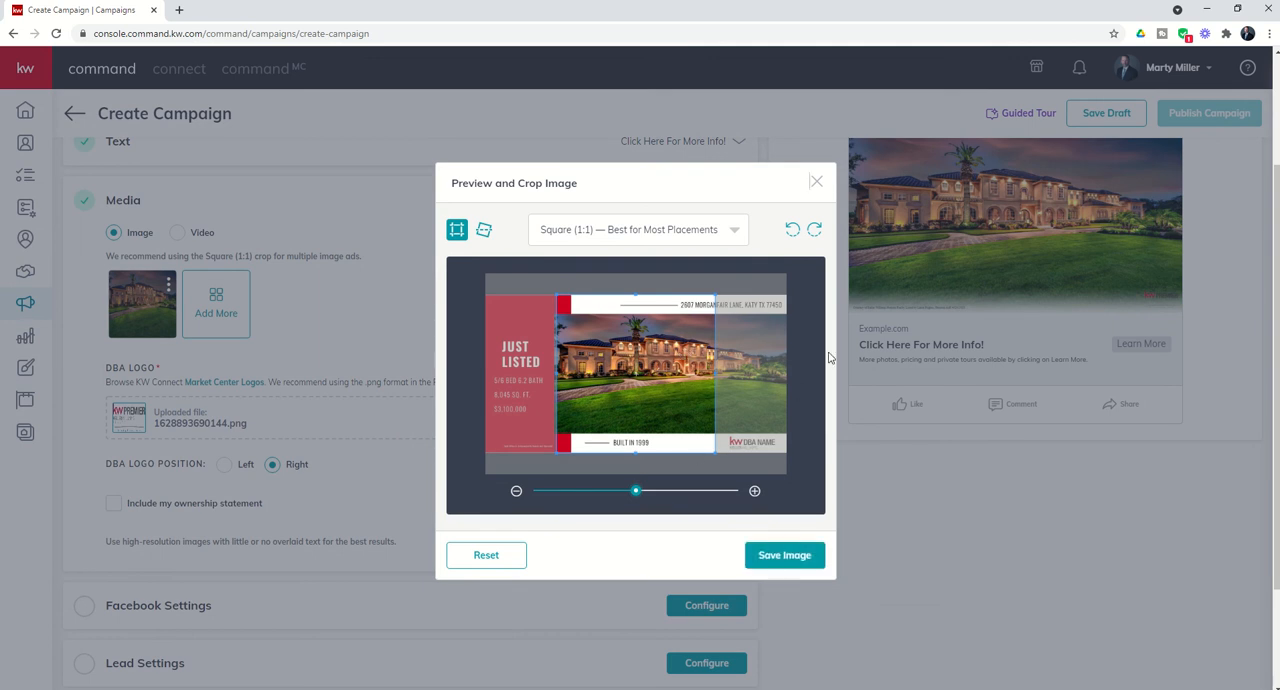
pyautogui.moveTo(601, 245)
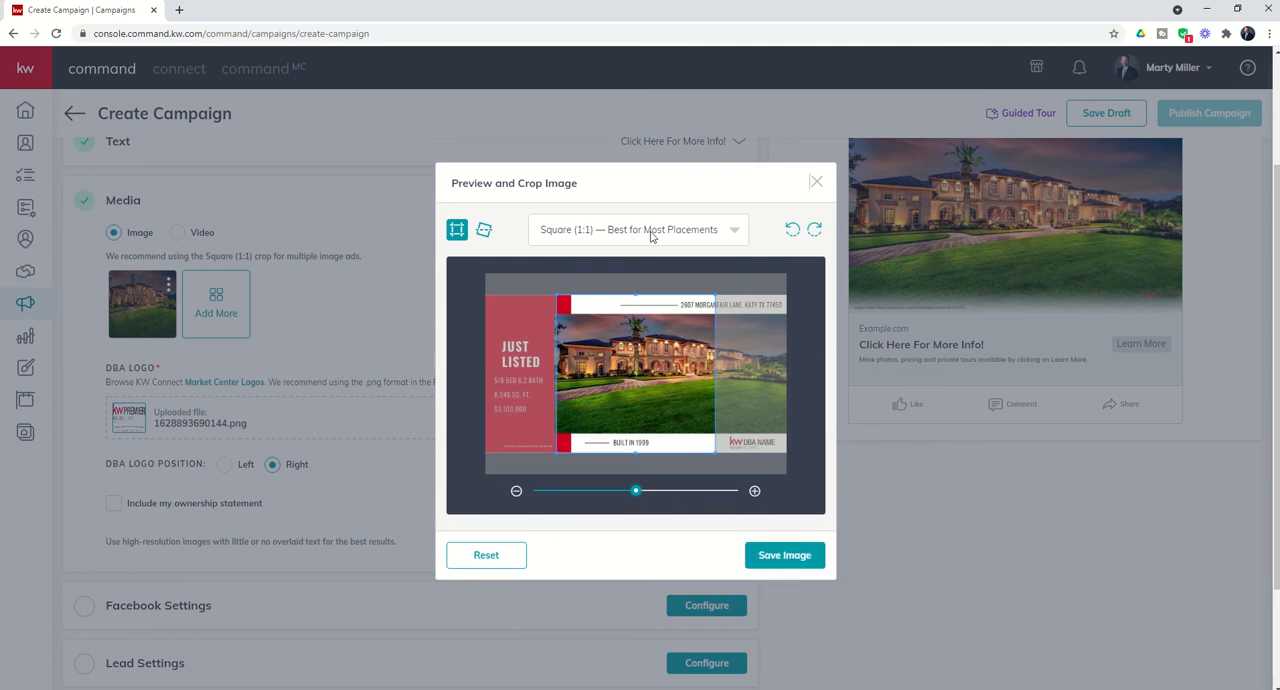
# - Crop the design to Wide (1.91:1) and remove the uploaded DBA logo file
pyautogui.click(638, 229)
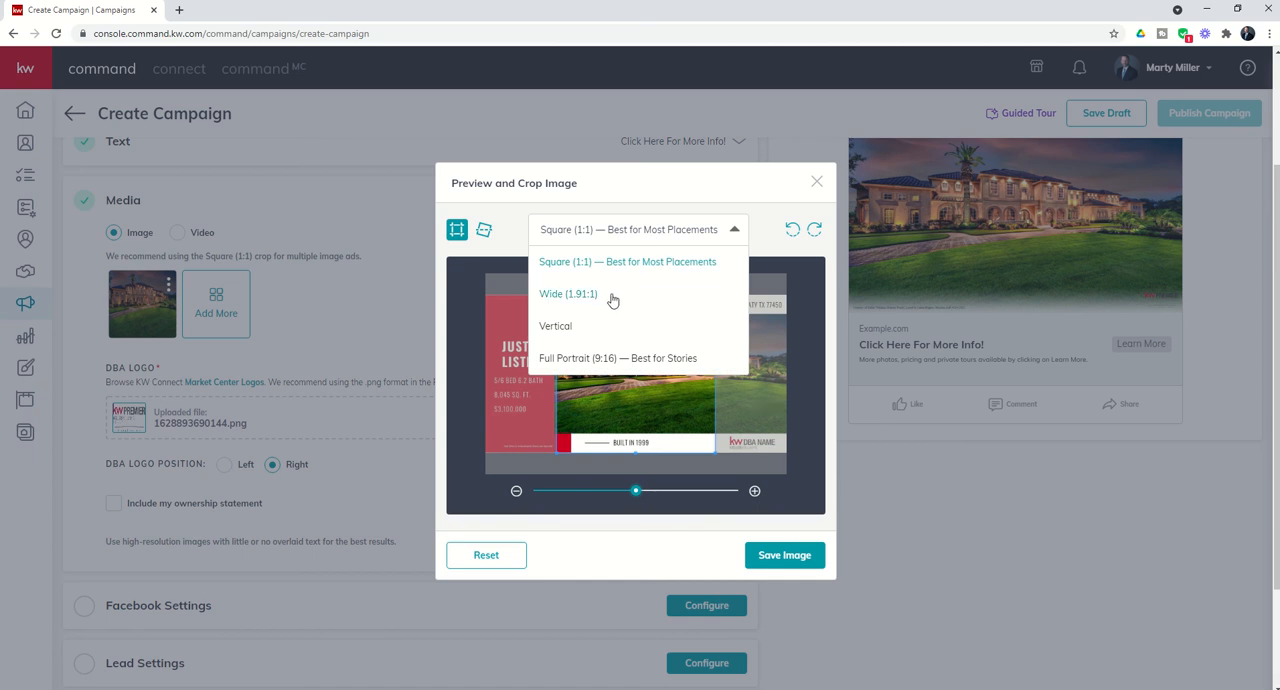
pyautogui.click(784, 555)
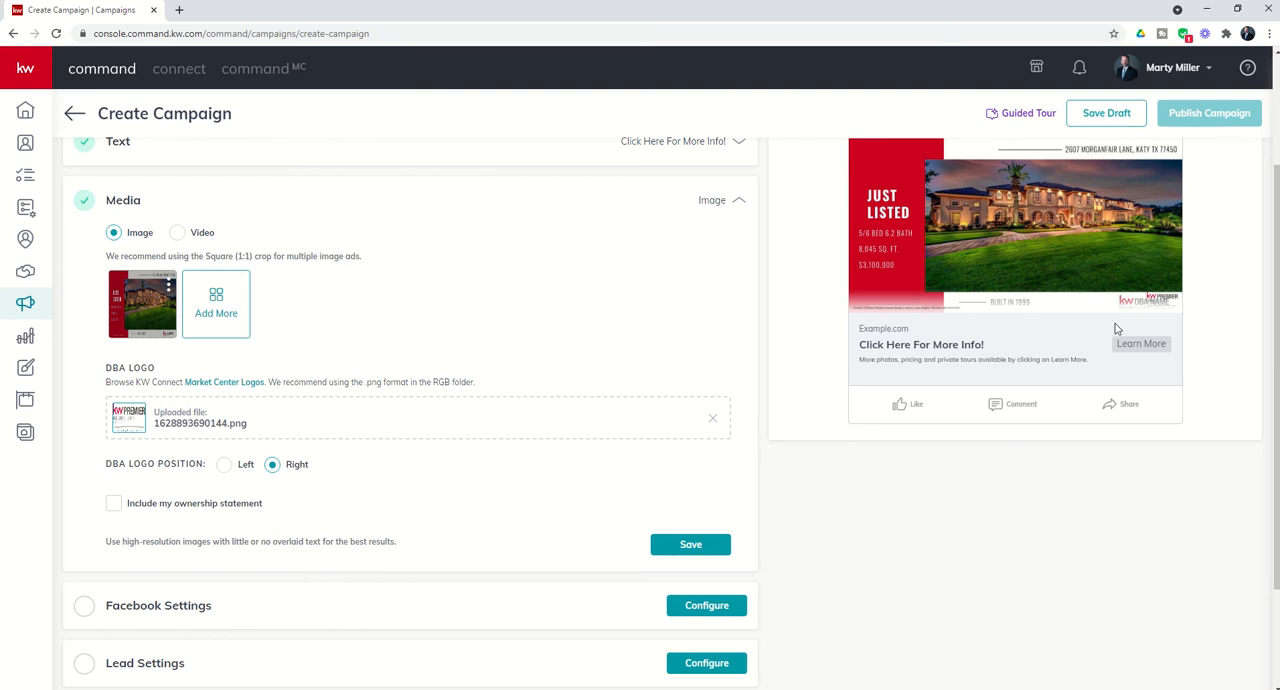
pyautogui.moveTo(982, 311)
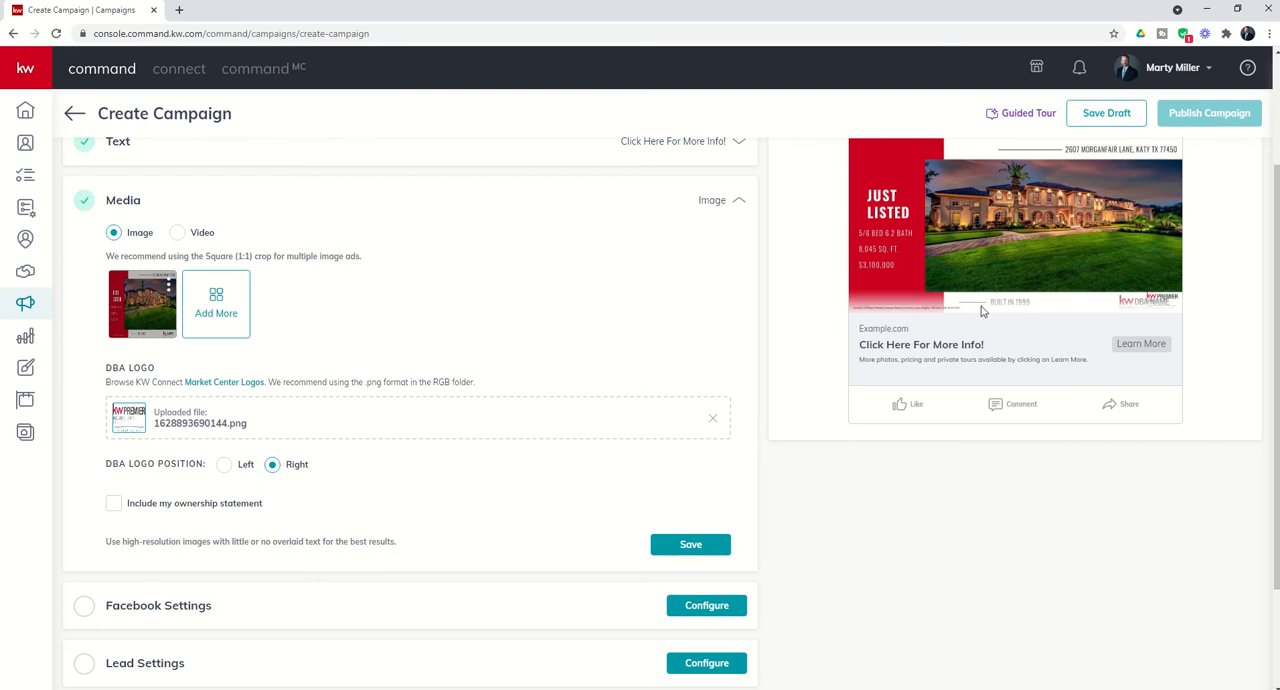
pyautogui.moveTo(1160, 302)
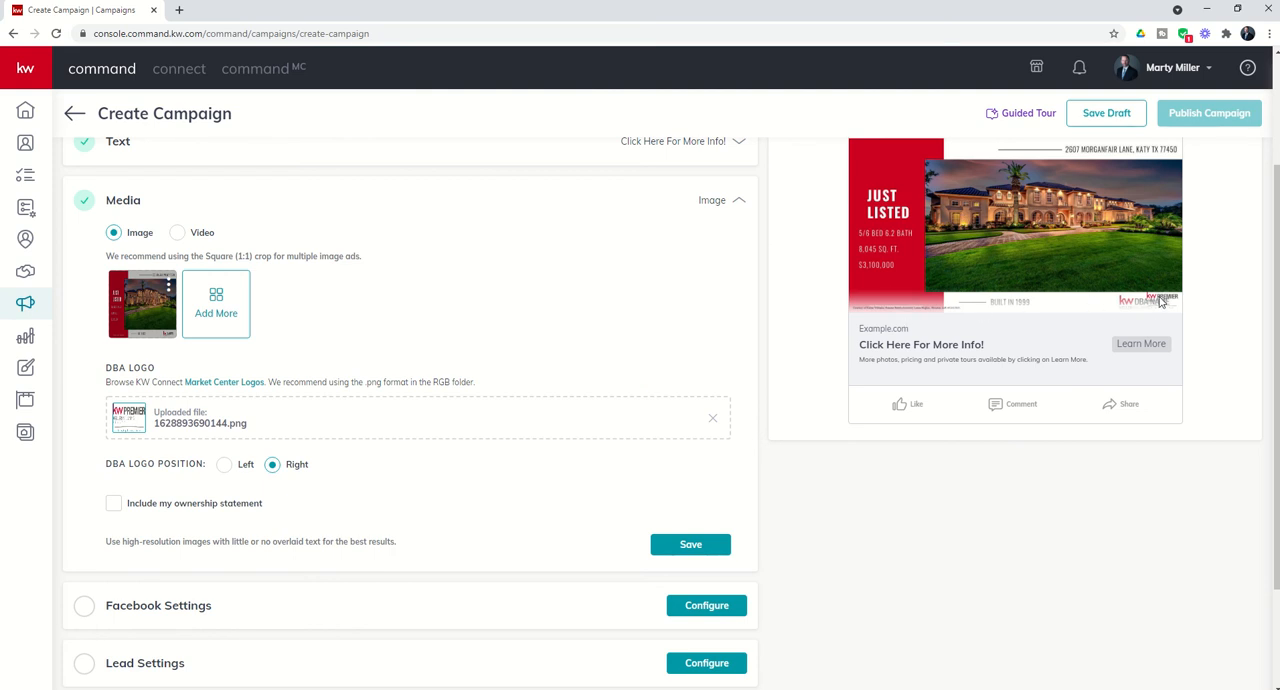
pyautogui.moveTo(1141, 307)
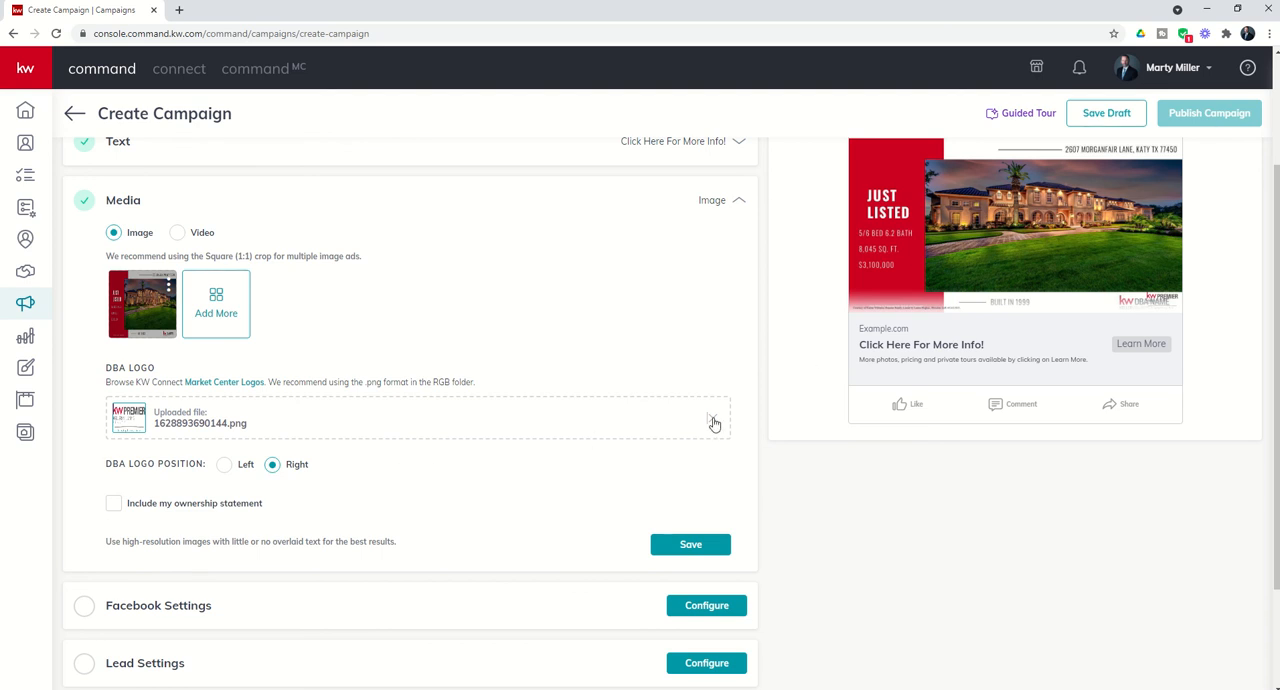
pyautogui.click(713, 424)
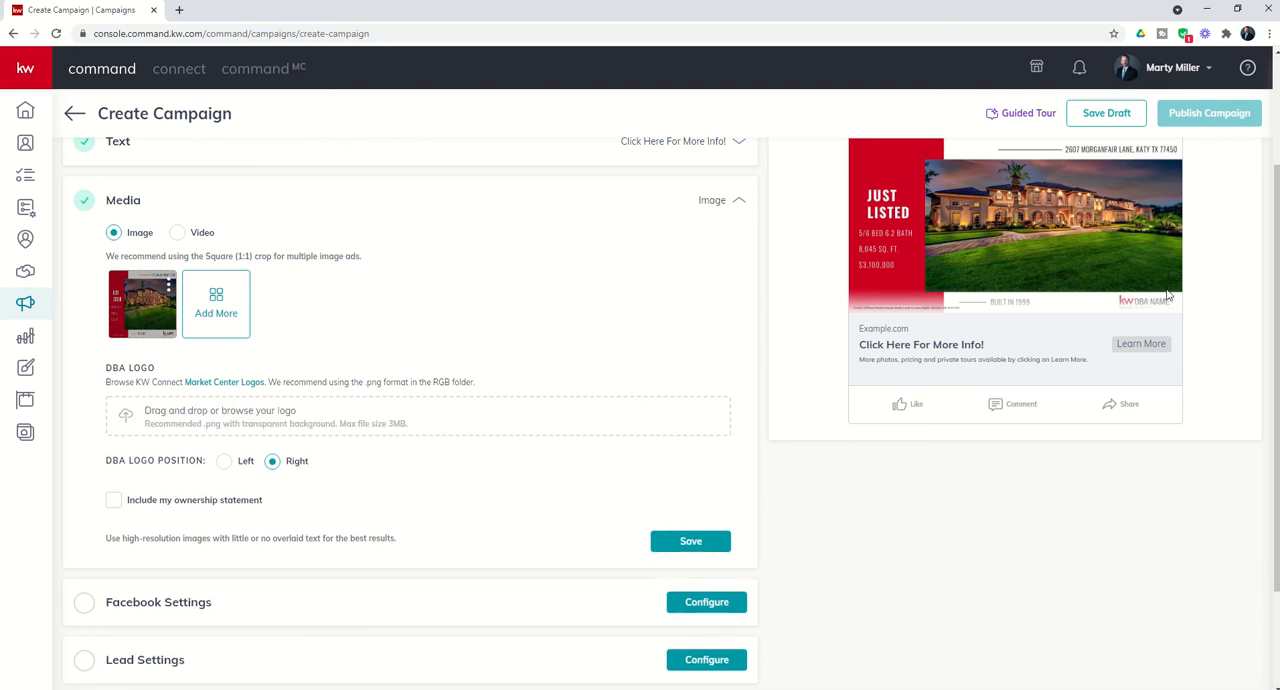
pyautogui.moveTo(735, 334)
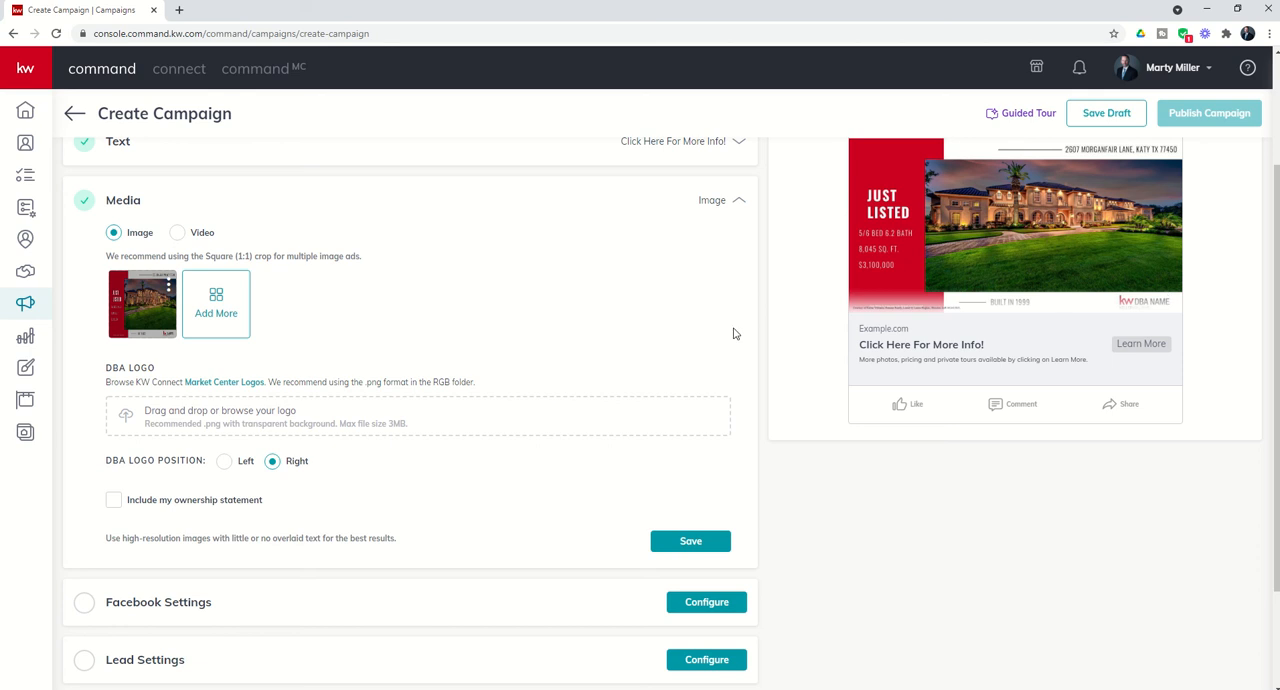
pyautogui.scroll(-3)
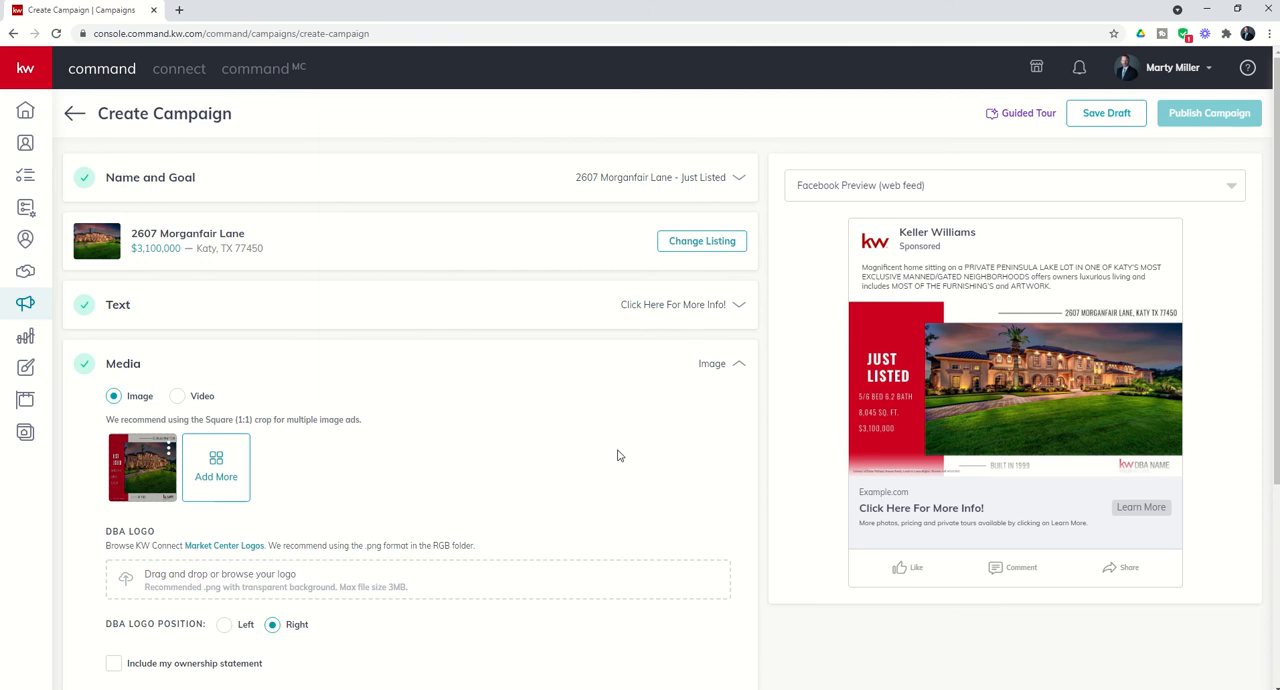
pyautogui.scroll(-3)
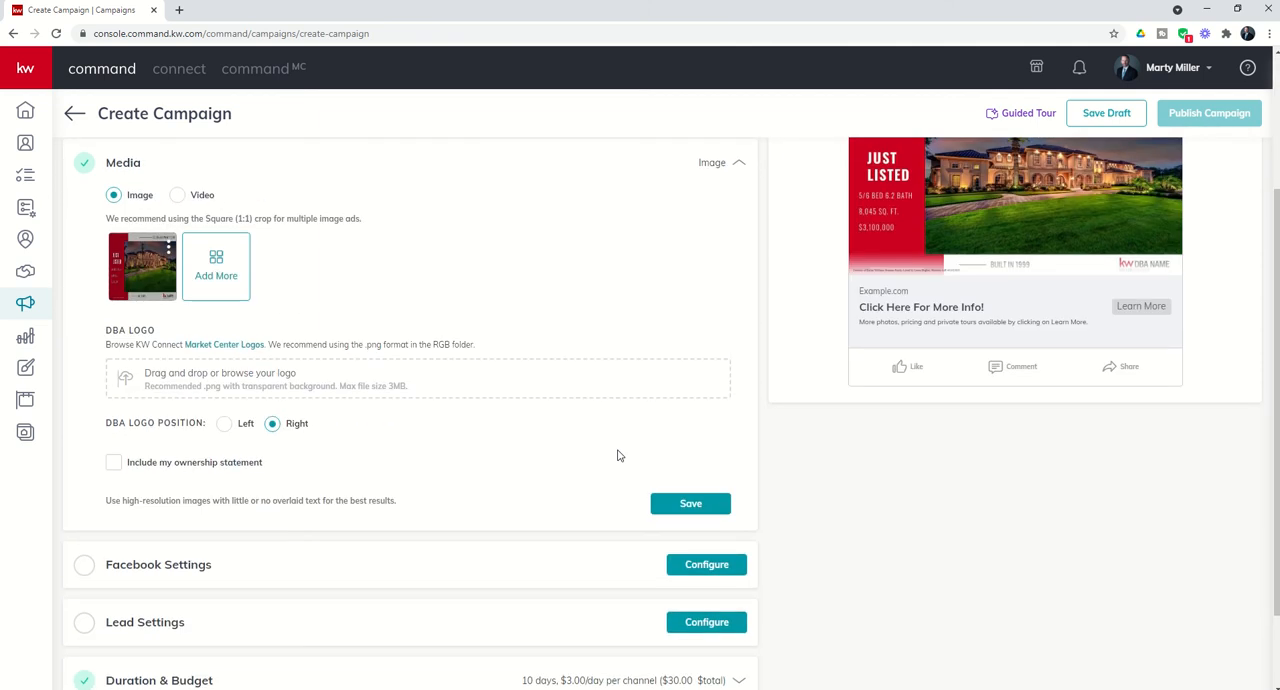
pyautogui.moveTo(696, 584)
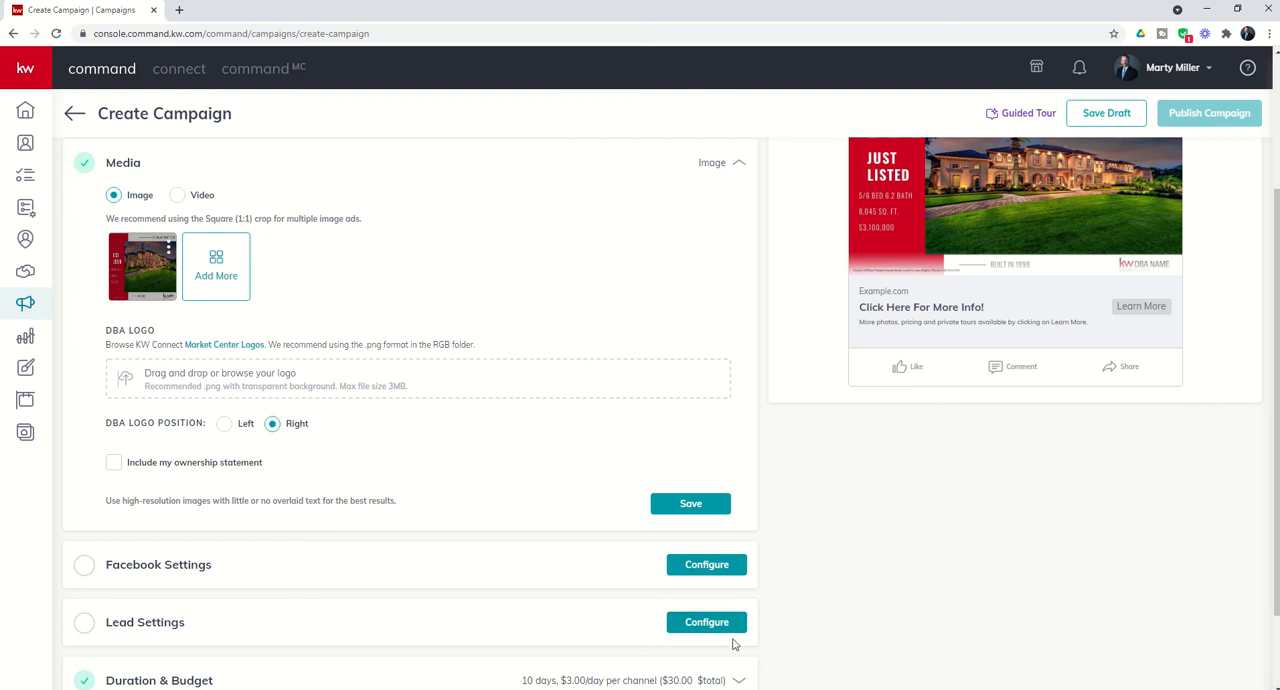
pyautogui.moveTo(677, 593)
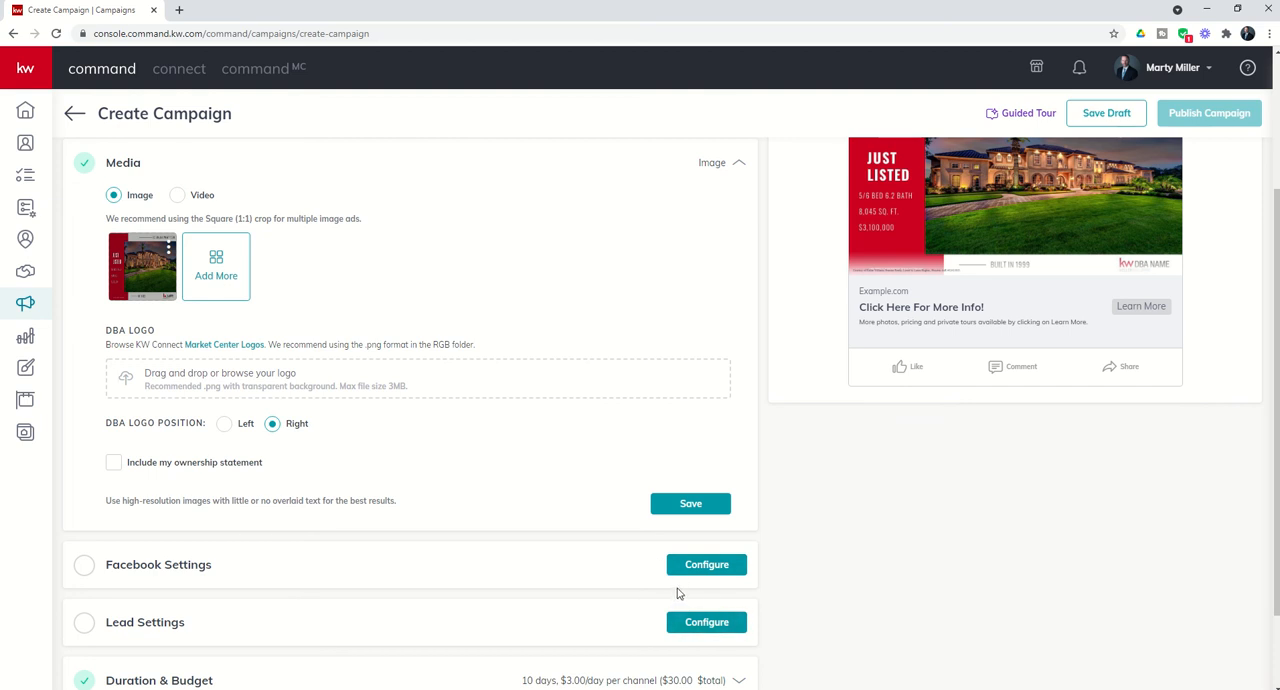
pyautogui.moveTo(675, 591)
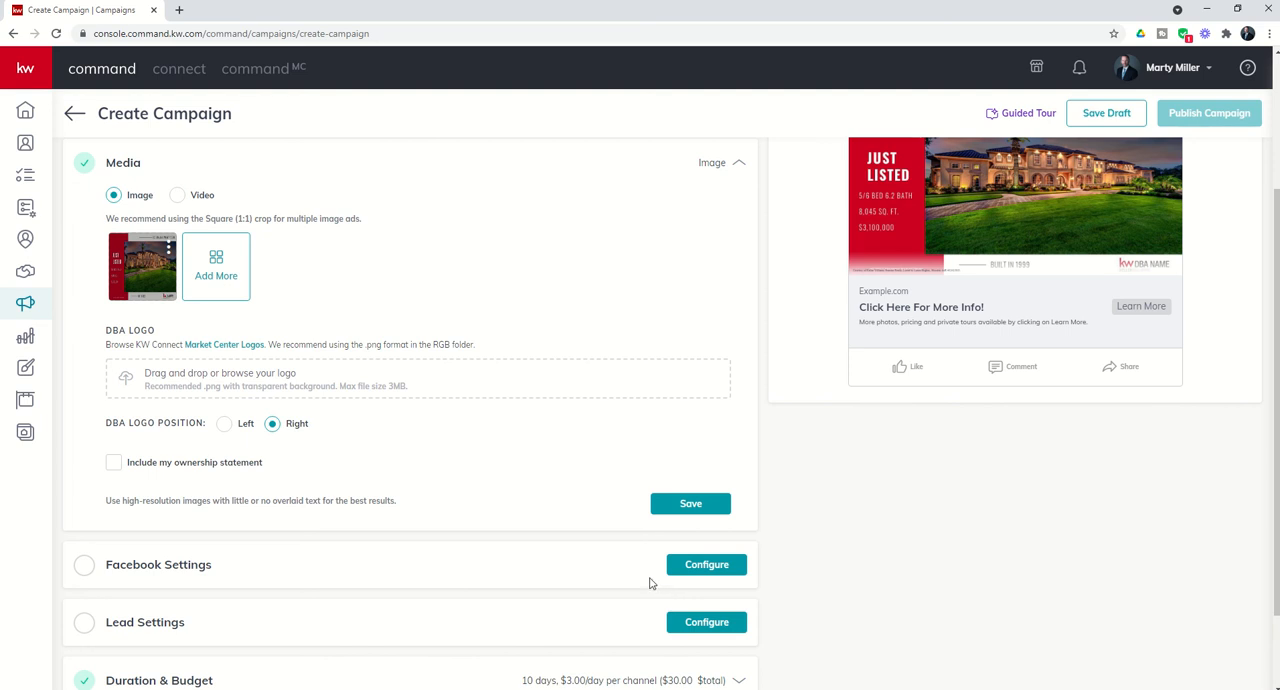
pyautogui.moveTo(646, 578)
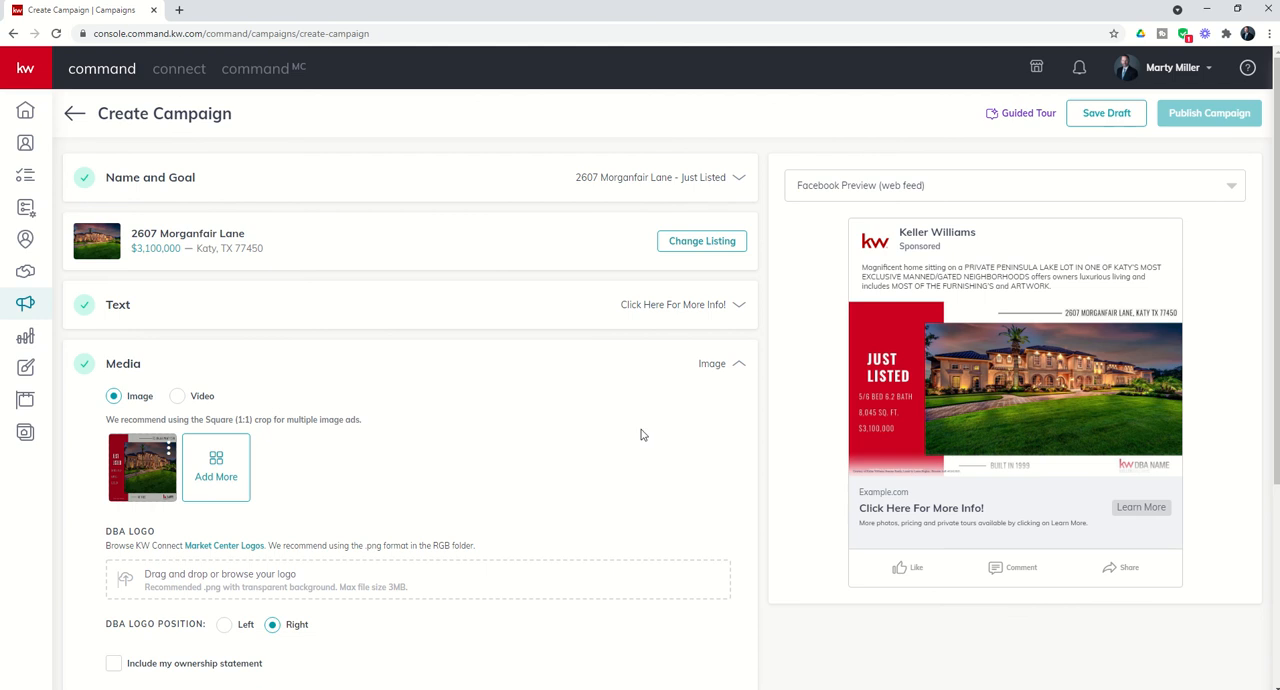
pyautogui.moveTo(327, 224)
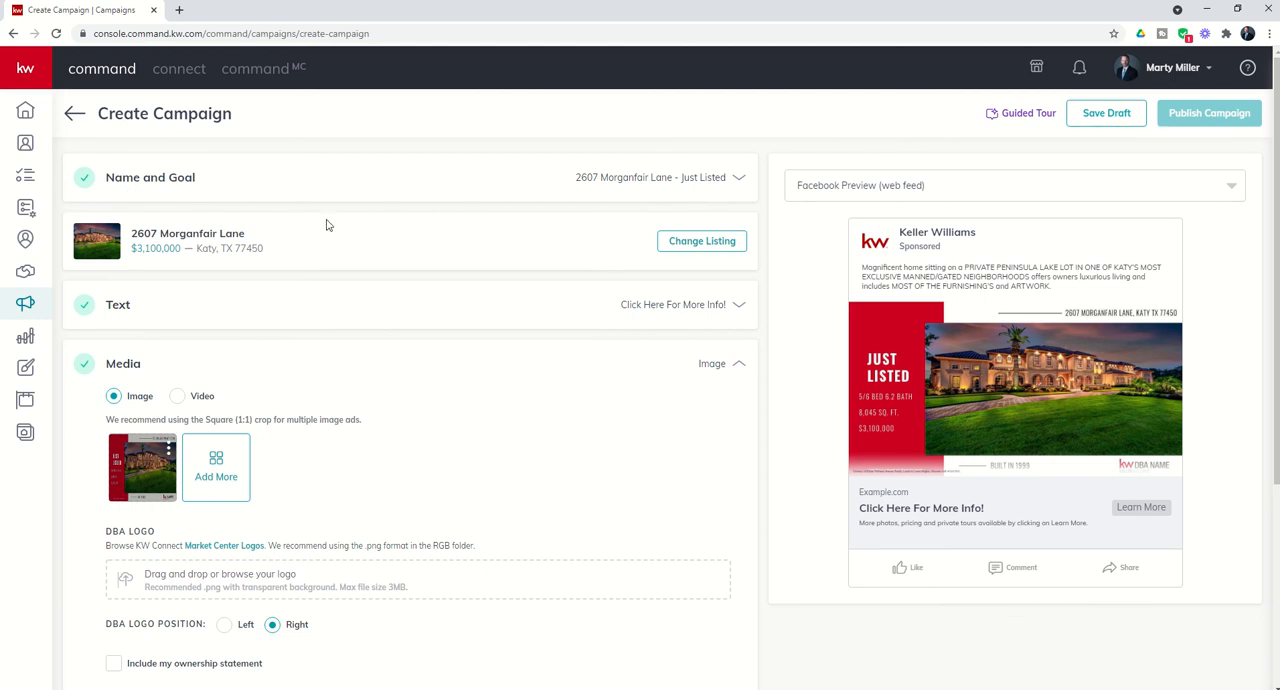
pyautogui.moveTo(417, 213)
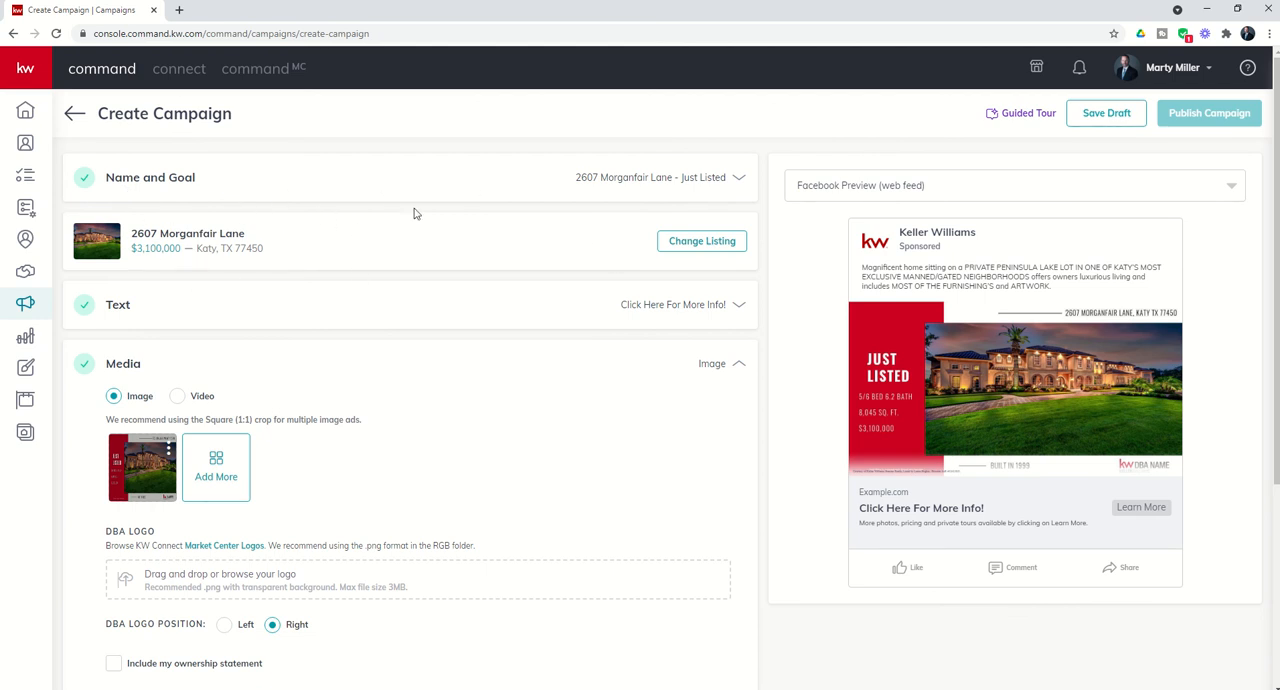
pyautogui.moveTo(376, 311)
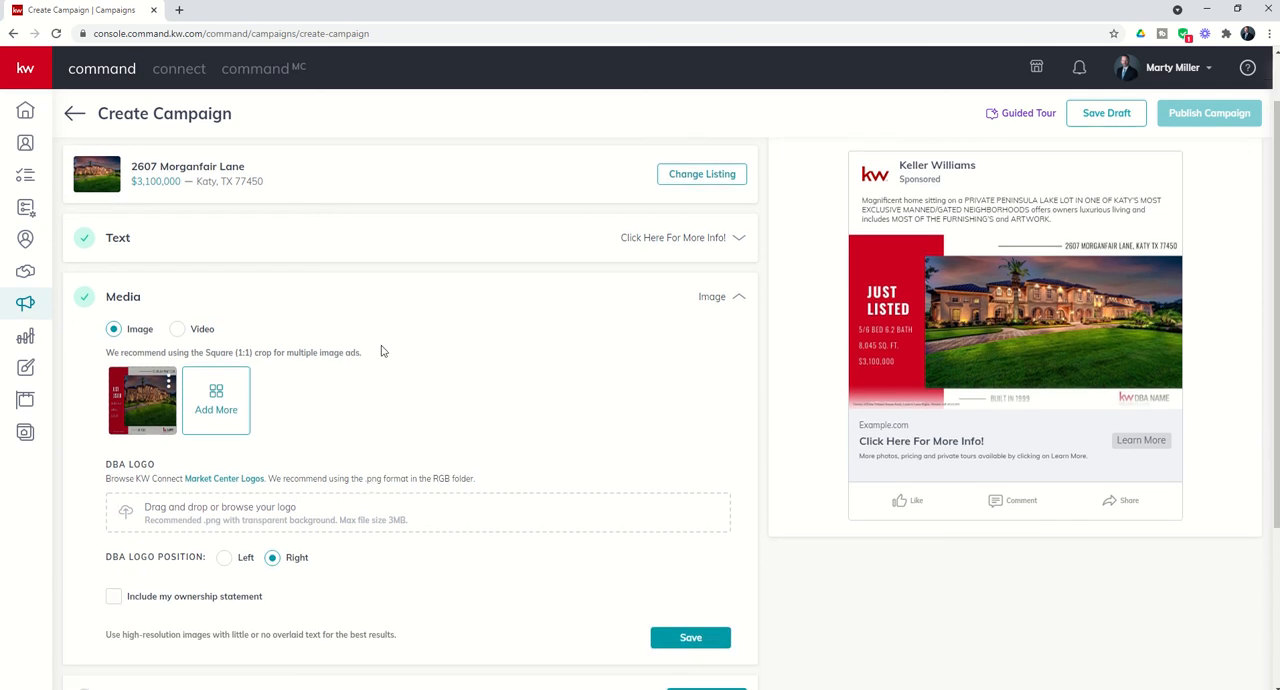
pyautogui.scroll(-3)
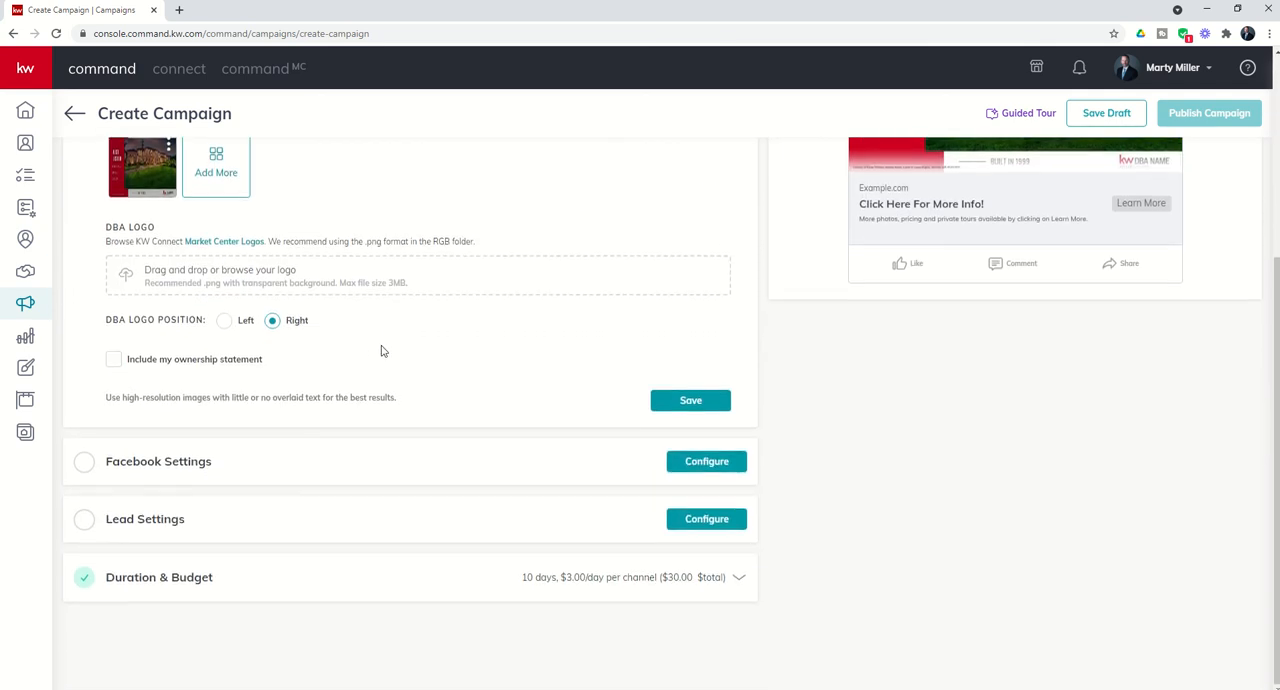
pyautogui.moveTo(383, 451)
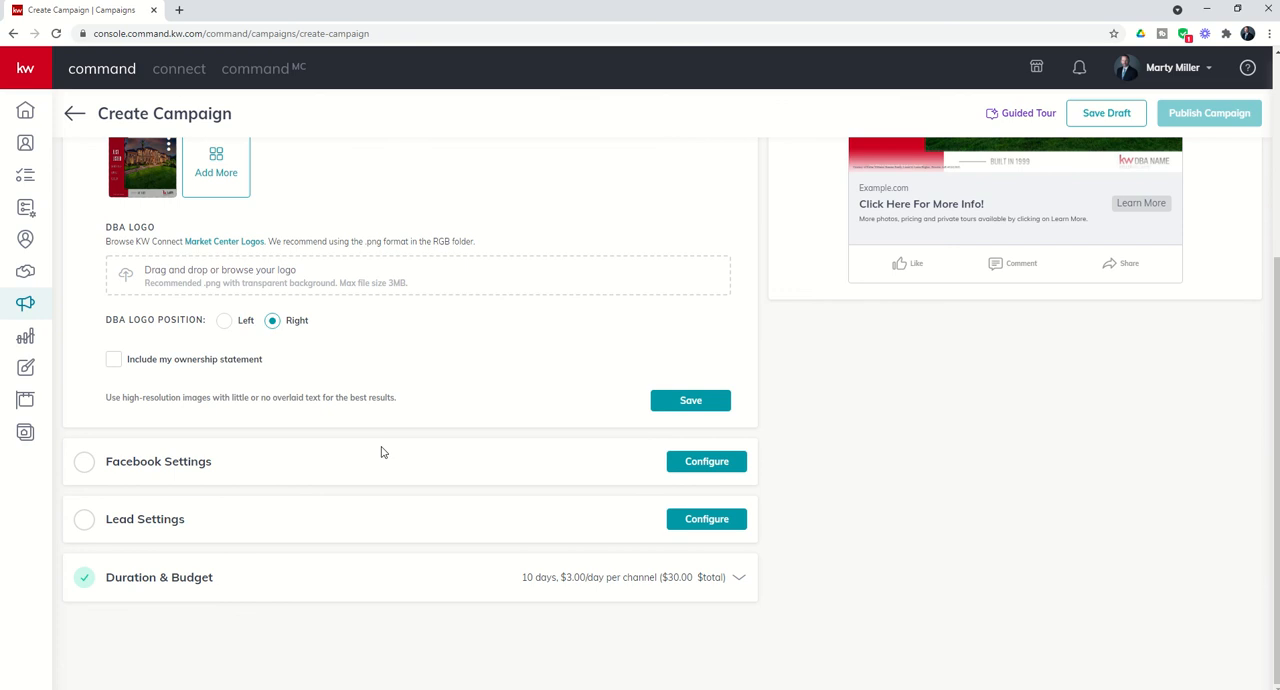